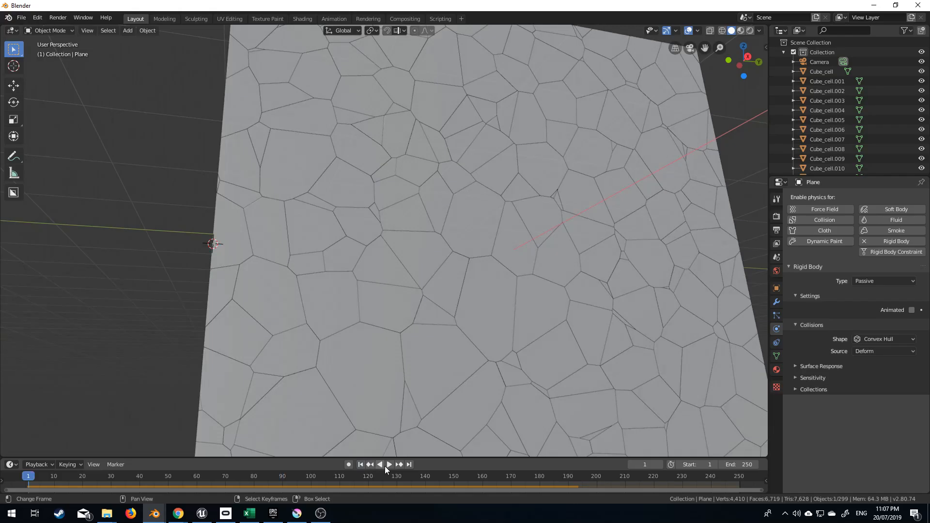
# Step: Preview the finished fracture playback, then begin a fresh default scene and reach the Edit menu
pyautogui.click(390, 464)
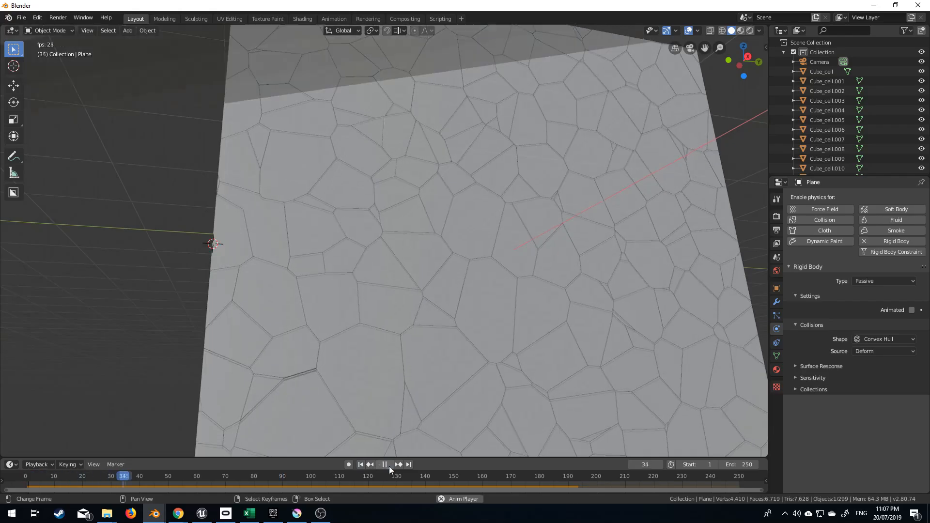
pyautogui.click(384, 464)
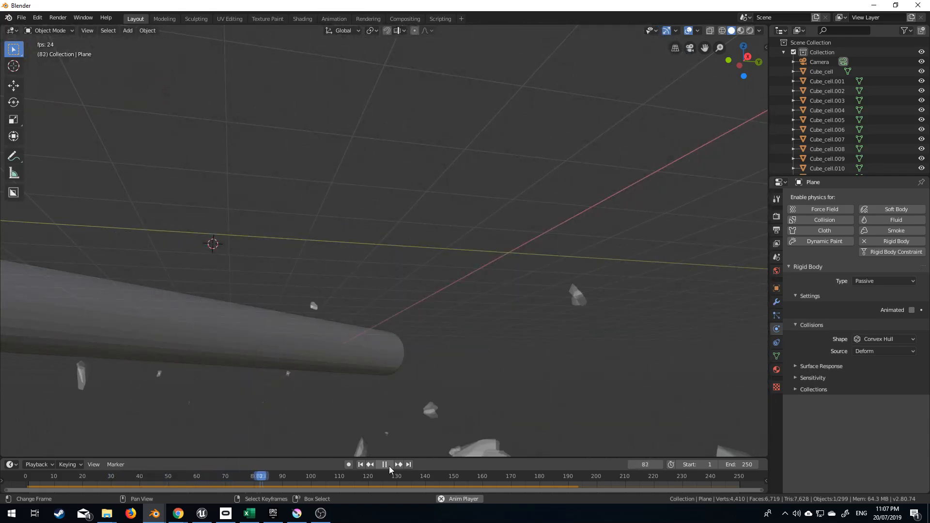
pyautogui.click(36, 18)
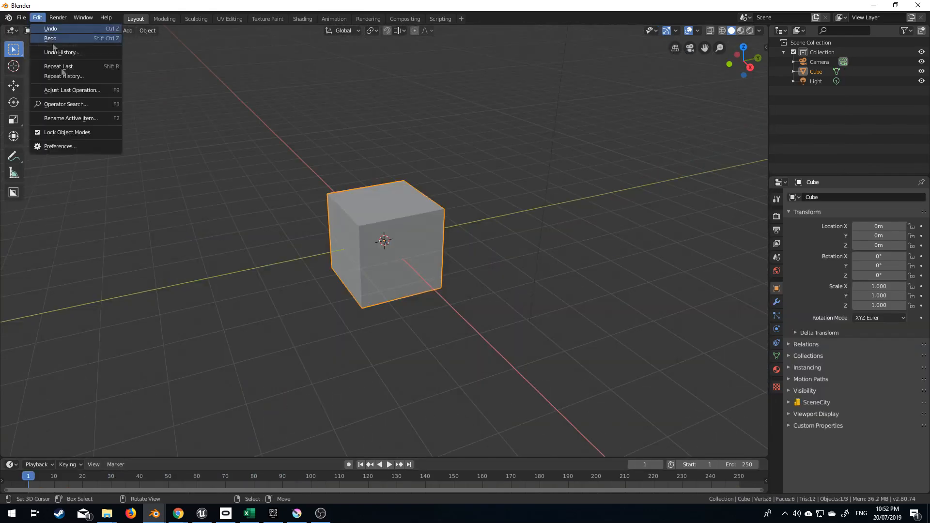
# Step: In Preferences > Add-ons, search 'cell', confirm Cell Fracture is enabled, and close the window
pyautogui.click(59, 147)
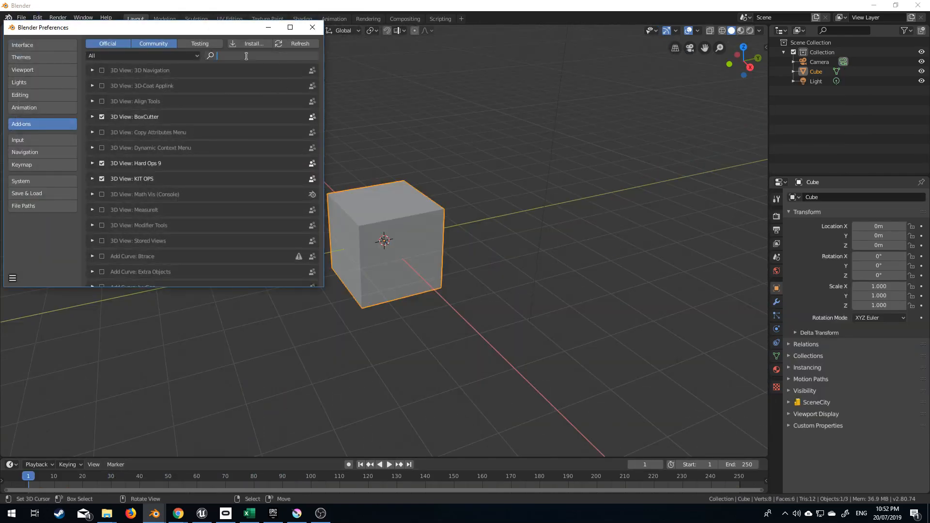
pyautogui.write('cell')
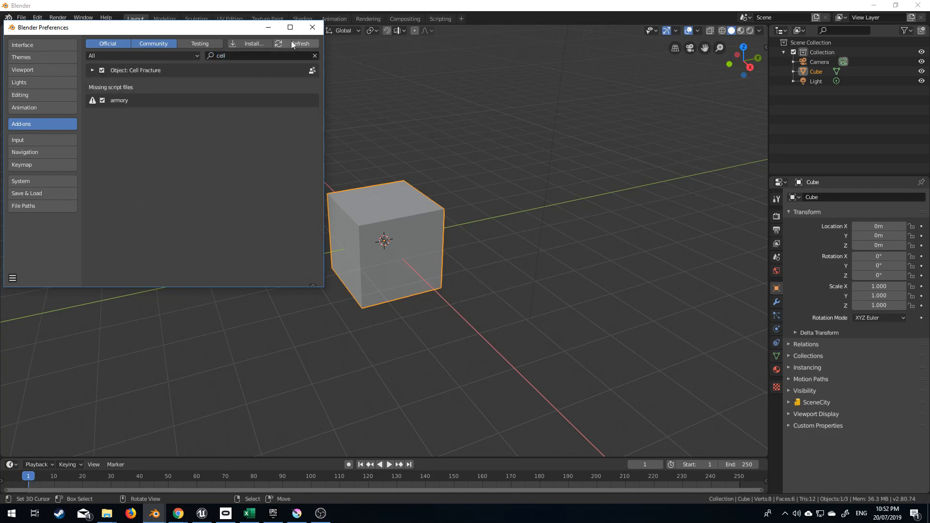
pyautogui.click(312, 27)
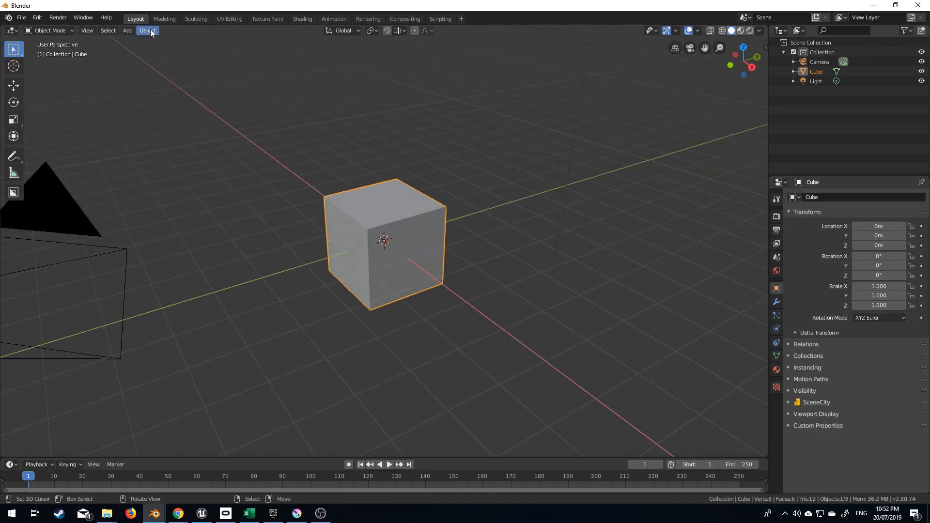
# Step: Run Quick Effects > Cell Fracture on the cube with Noise 1.00, producing six cell pieces
pyautogui.click(147, 30)
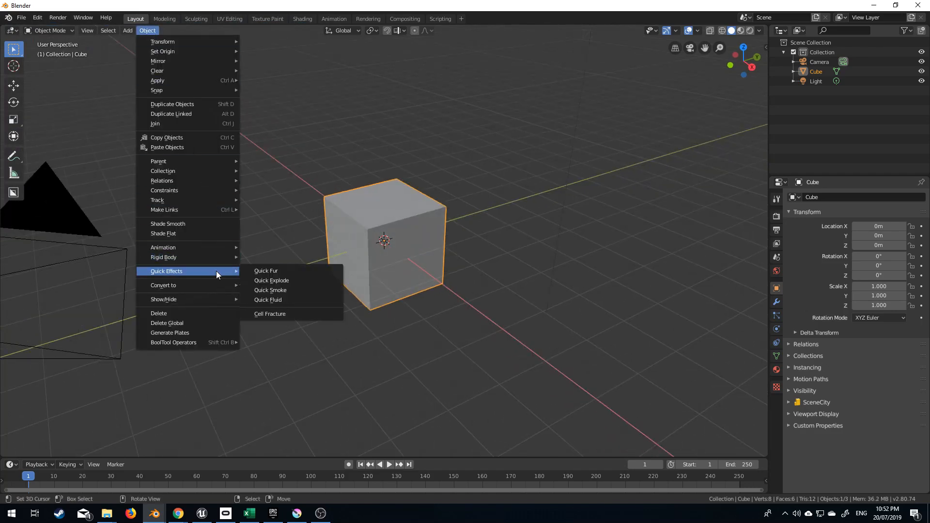
pyautogui.click(271, 313)
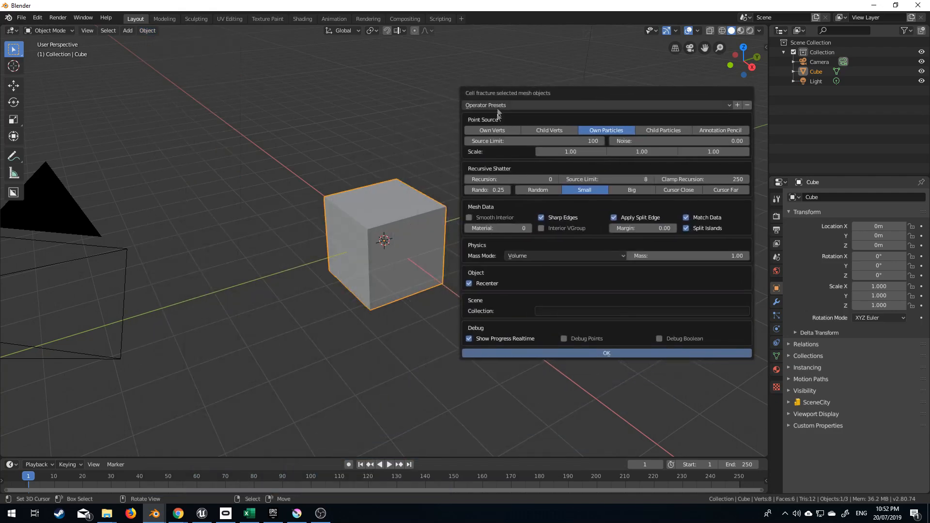
pyautogui.moveTo(534, 140)
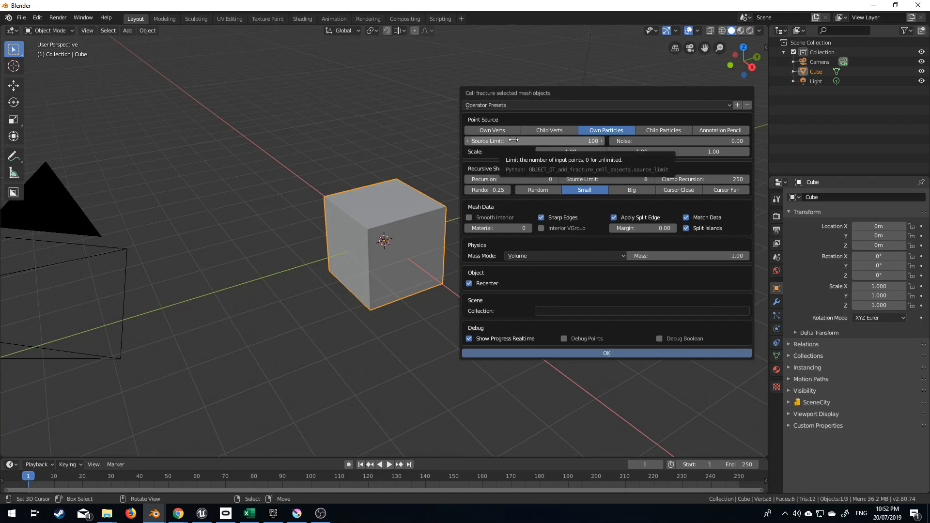
pyautogui.moveTo(629, 141)
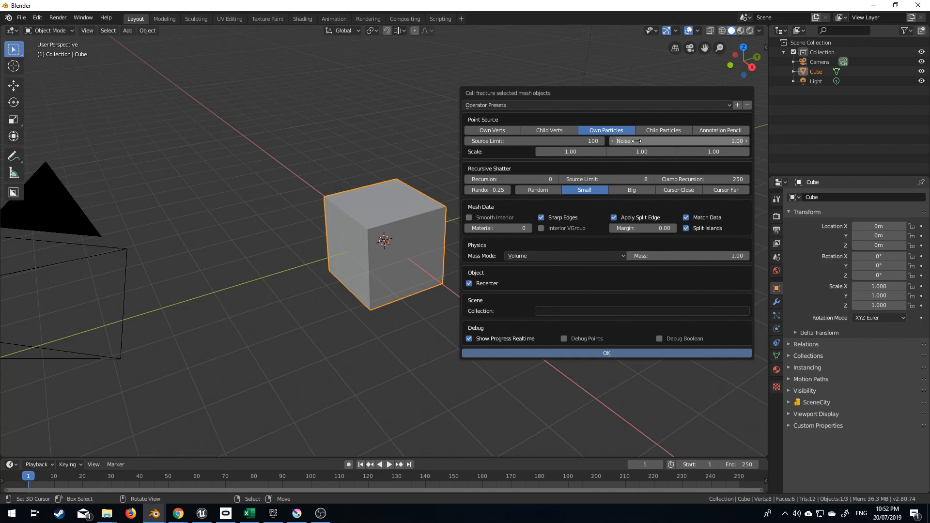
pyautogui.moveTo(590, 175)
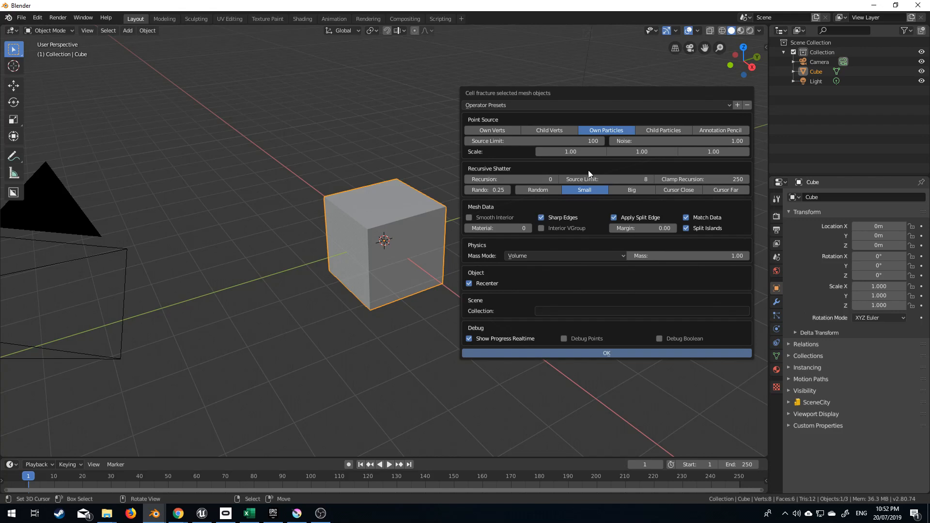
pyautogui.click(606, 353)
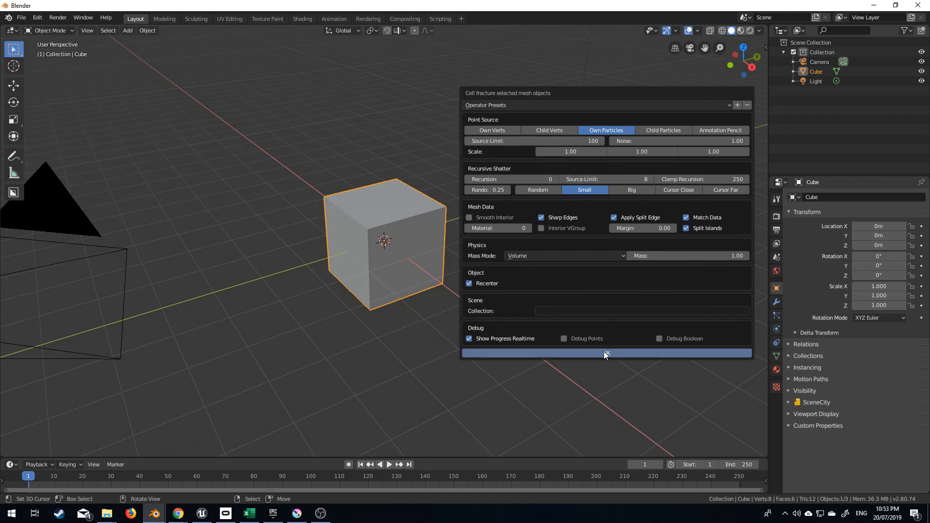
pyautogui.click(607, 354)
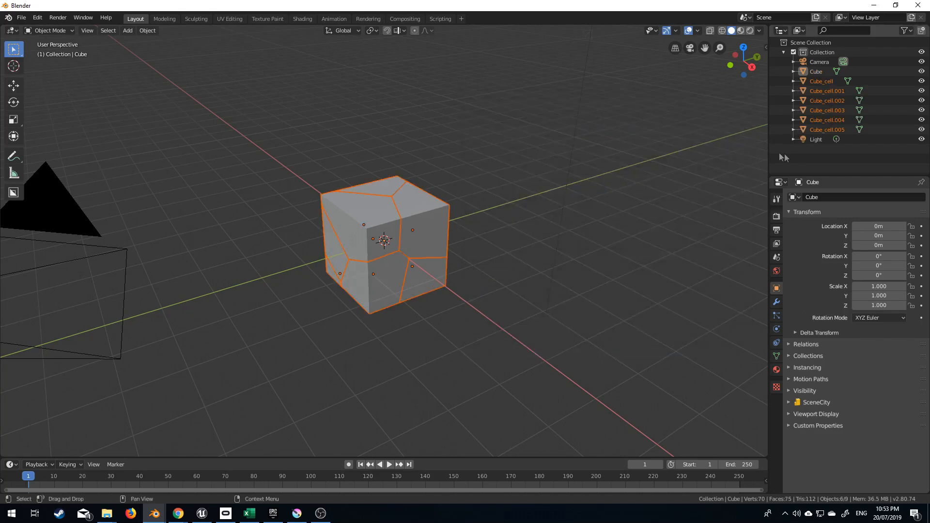
pyautogui.moveTo(779, 503)
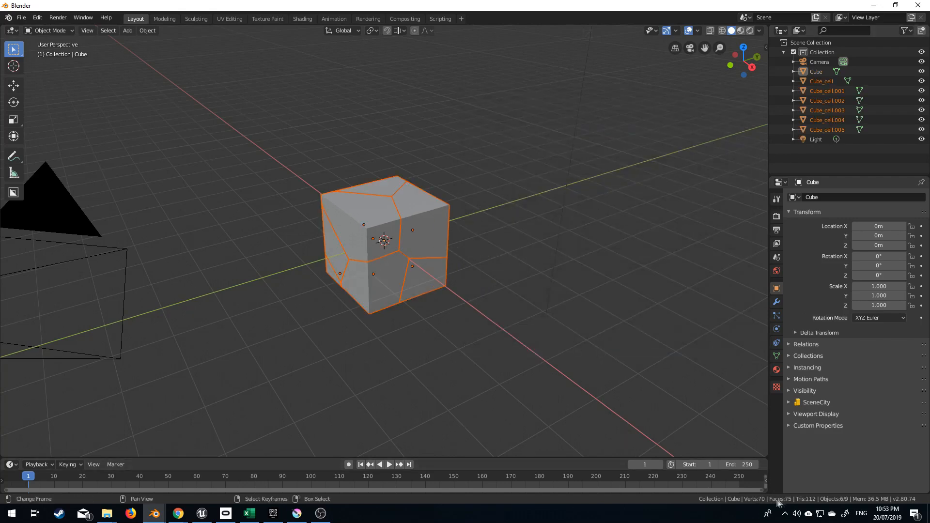
pyautogui.moveTo(847, 505)
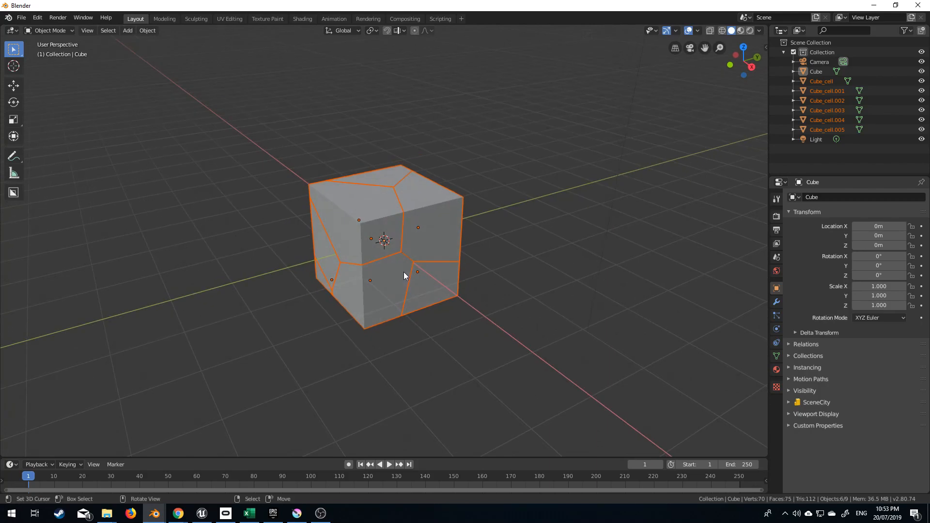
# Step: Delete the six Cube_cell pieces and subdivide the cube's mesh into a dense vertex grid
pyautogui.press('X')
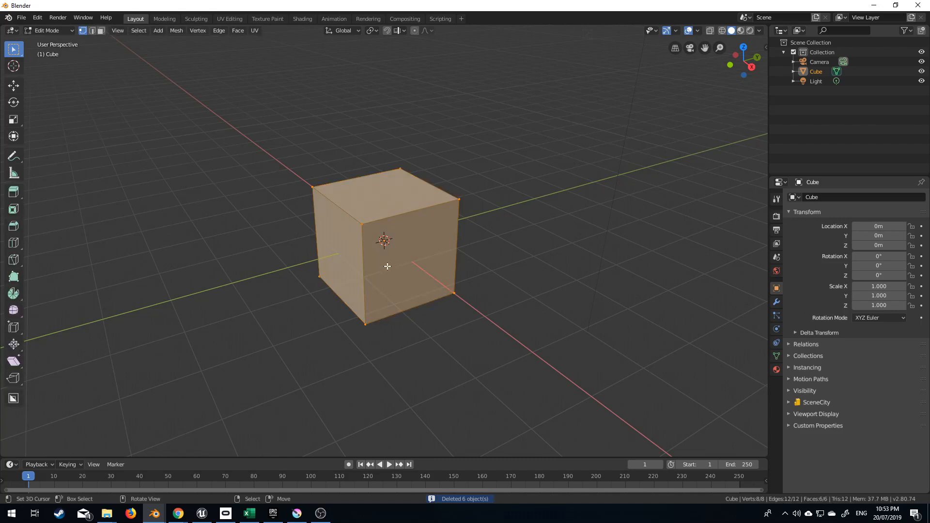
pyautogui.rightClick(386, 265)
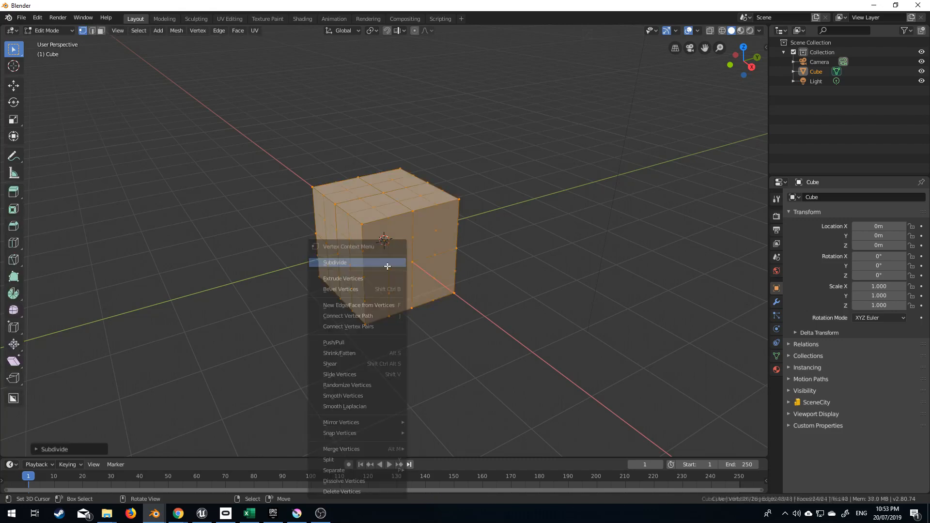
pyautogui.click(335, 262)
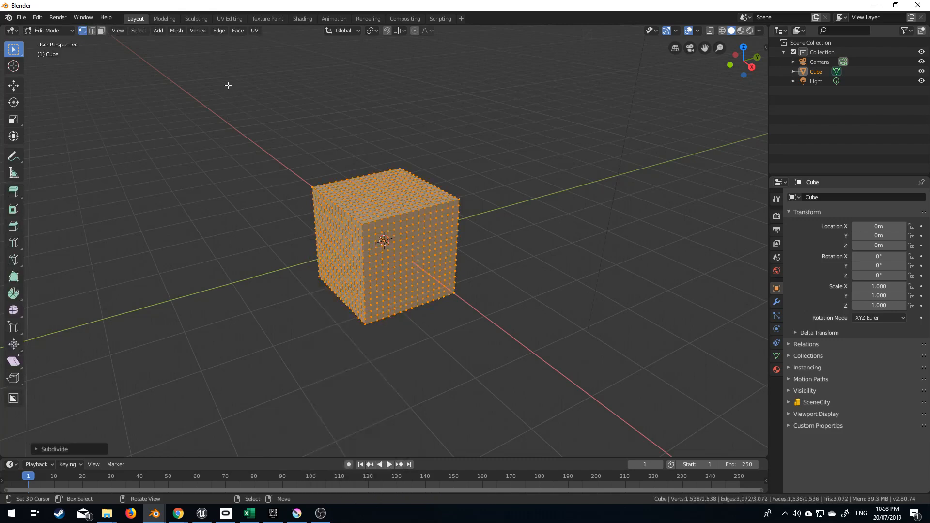
# Step: Cell-fracture the subdivided cube again with Noise 1.00 into many small pieces
pyautogui.click(147, 30)
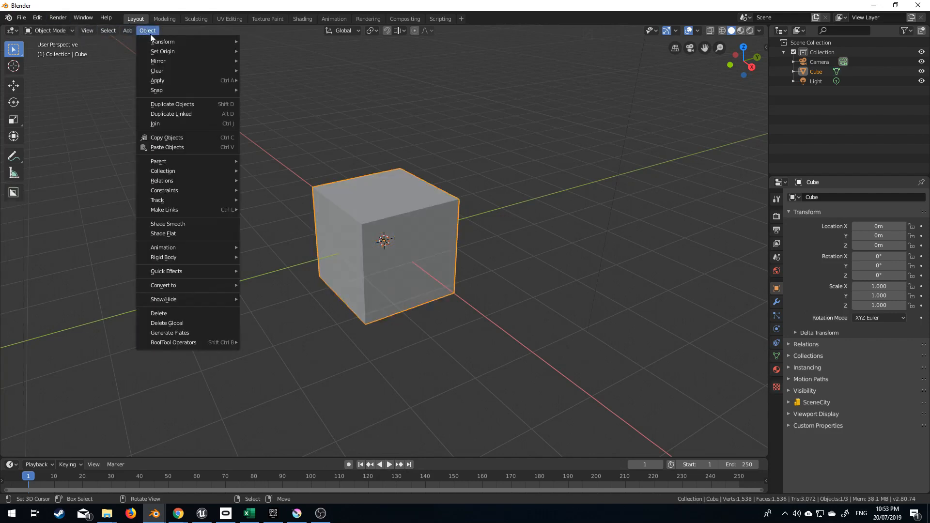
pyautogui.moveTo(165, 271)
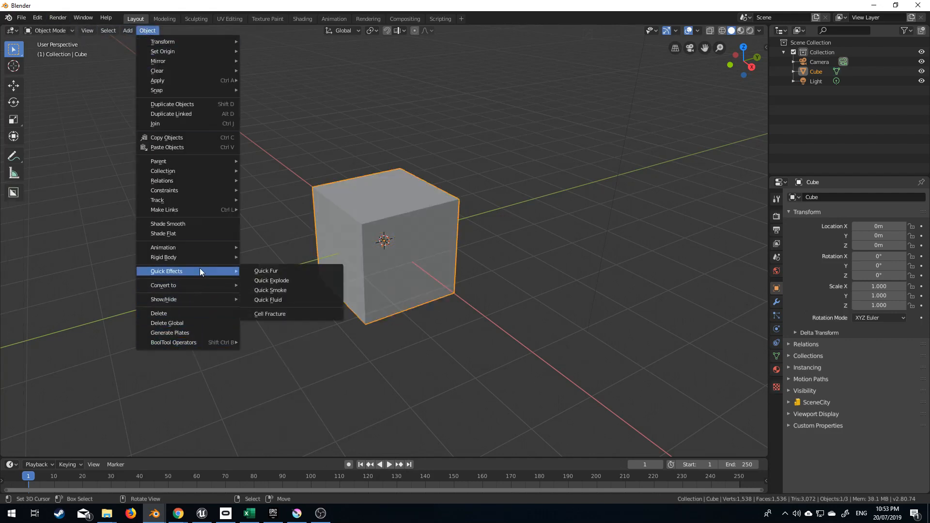
pyautogui.click(269, 313)
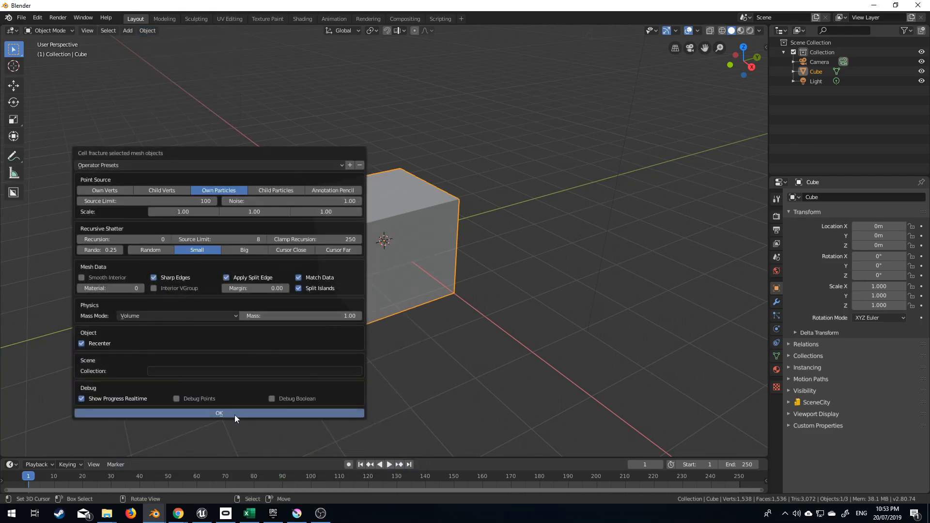
pyautogui.click(219, 413)
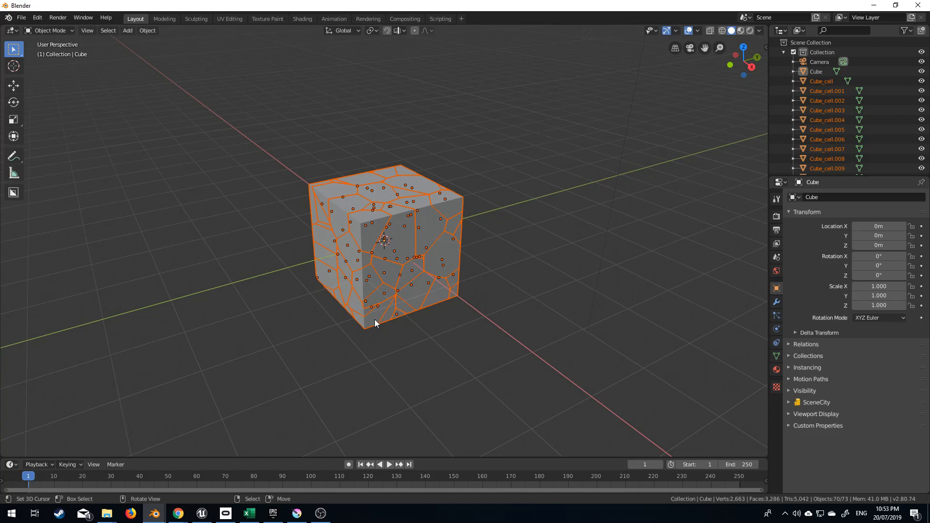
pyautogui.moveTo(349, 416)
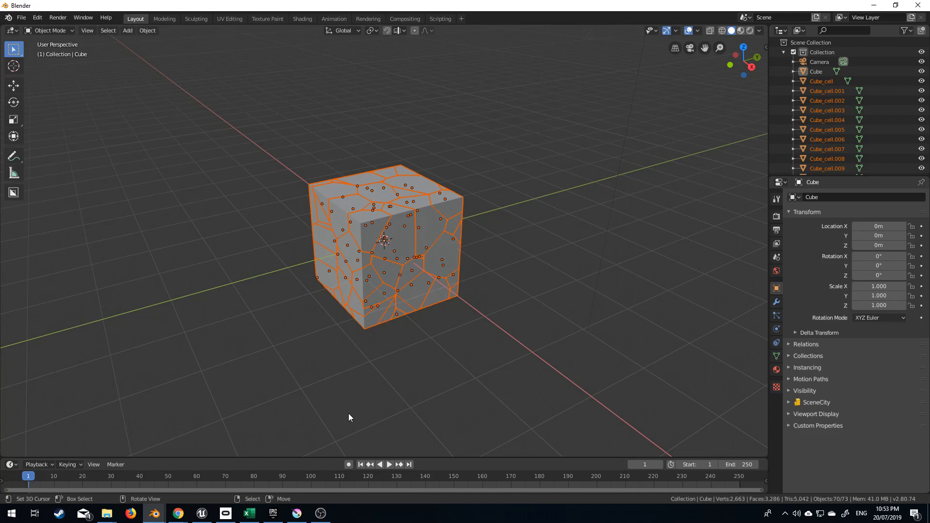
pyautogui.moveTo(408, 227)
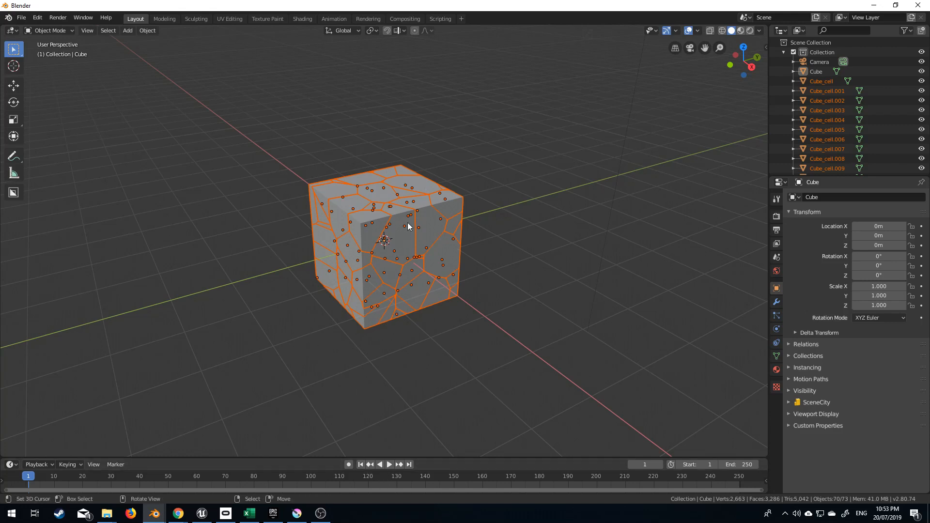
# Step: Add Active rigid bodies to all selected cell pieces and test-play the simulation to frame 42
pyautogui.click(380, 464)
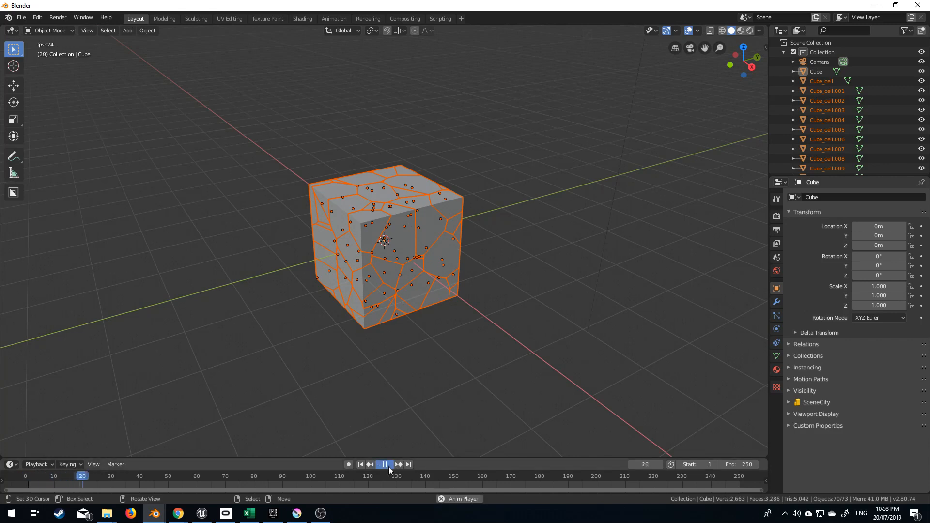
pyautogui.click(383, 464)
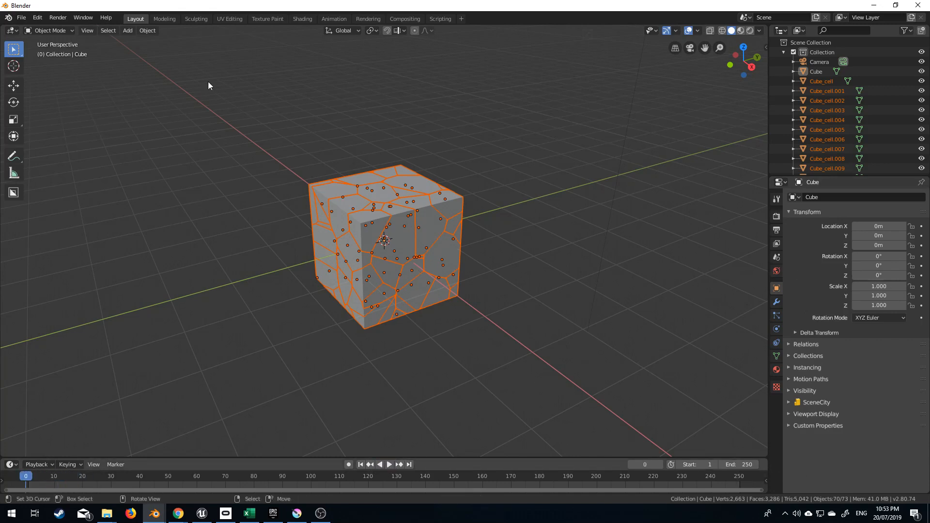
pyautogui.moveTo(71, 33)
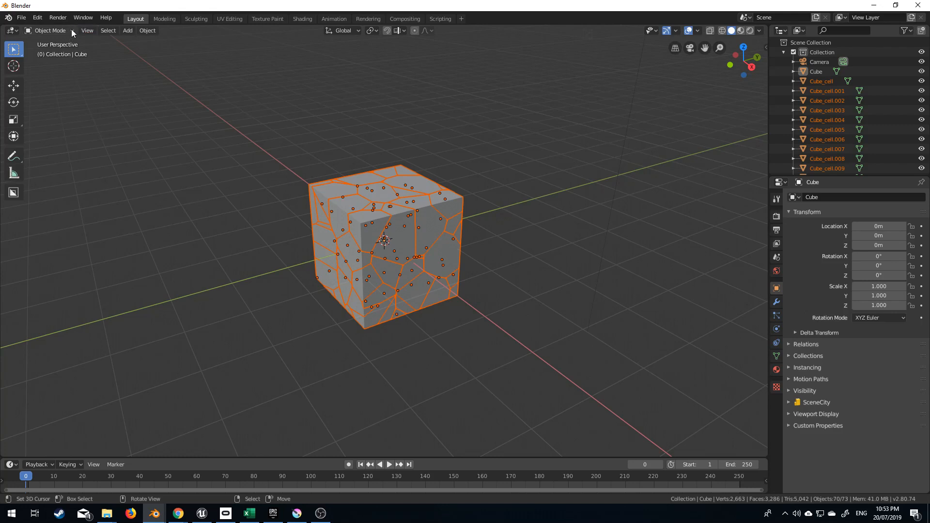
pyautogui.click(147, 30)
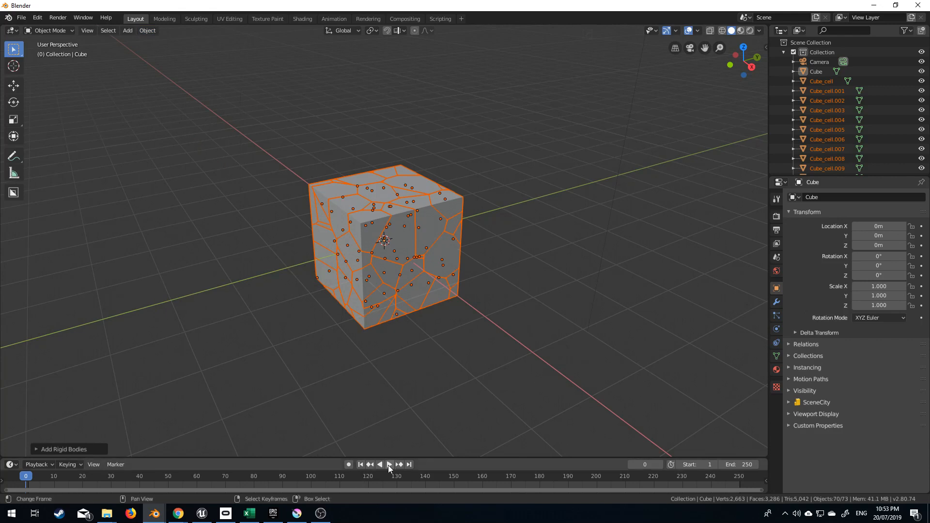
pyautogui.click(389, 464)
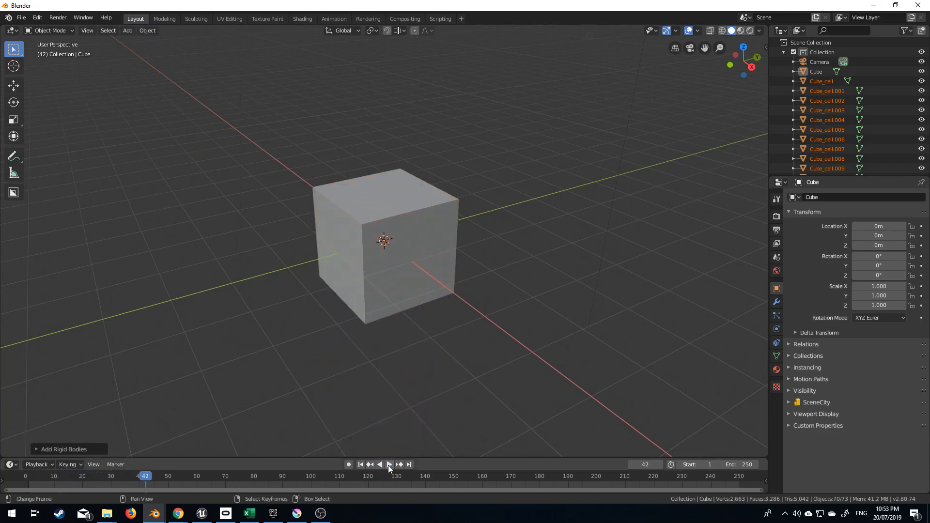
pyautogui.click(385, 244)
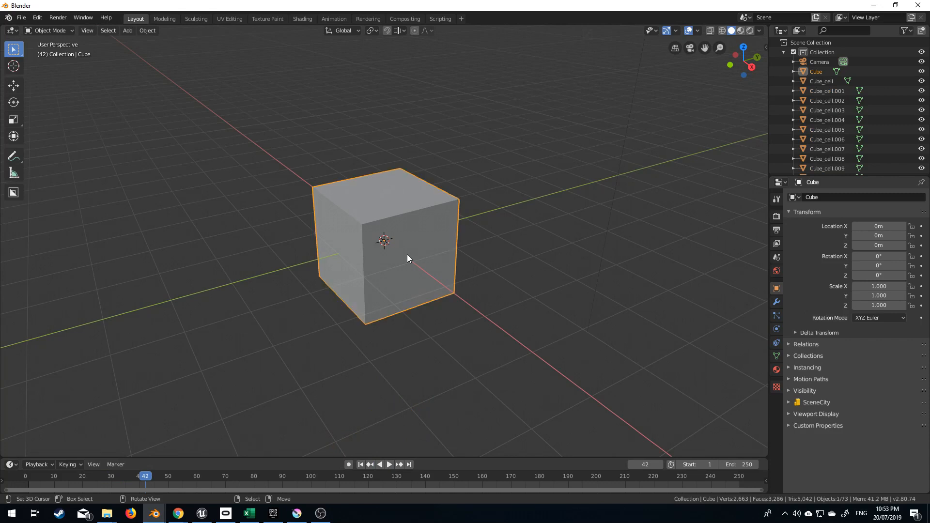
# Step: Delete the unfractured cube and add a large lowered ground plane as a Passive rigid body
pyautogui.press('x')
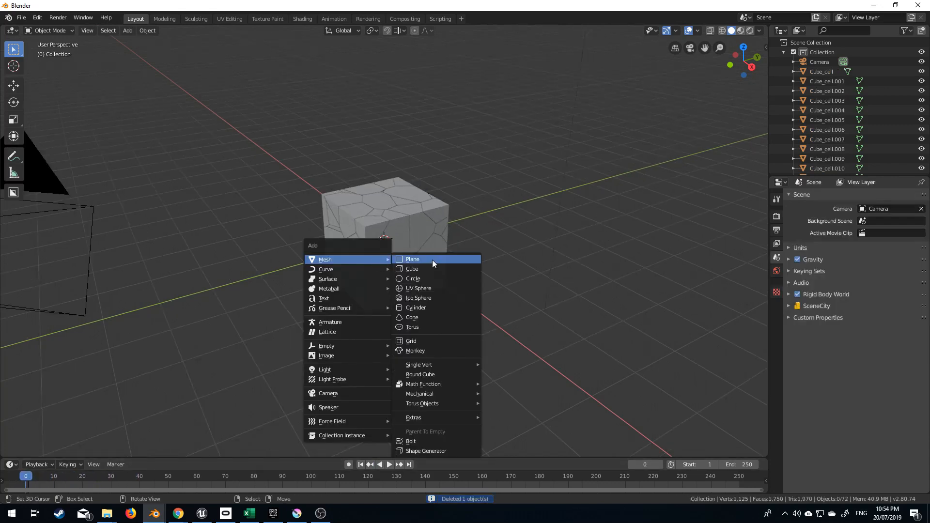
pyautogui.click(412, 259)
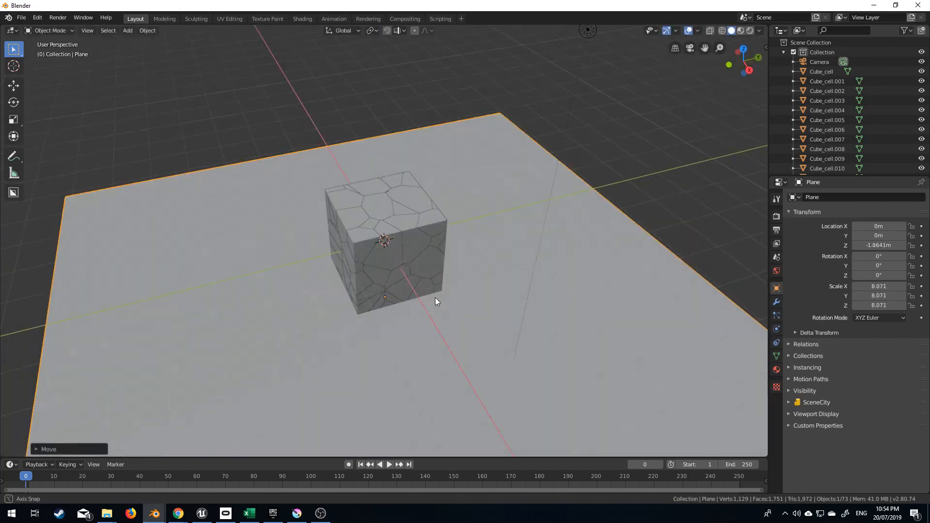
pyautogui.click(146, 30)
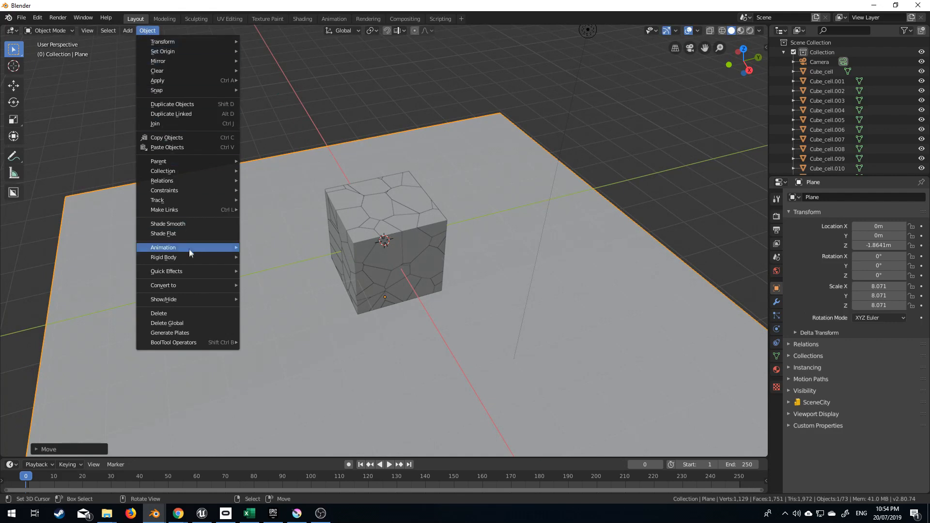
pyautogui.click(163, 256)
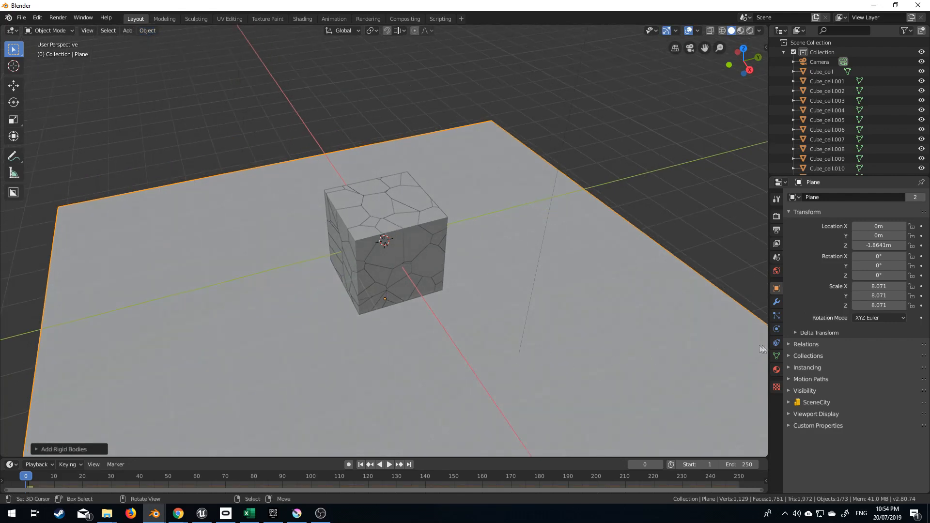
# Step: Check the plane's Physics settings and test-play the pieces landing on the ground
pyautogui.click(777, 330)
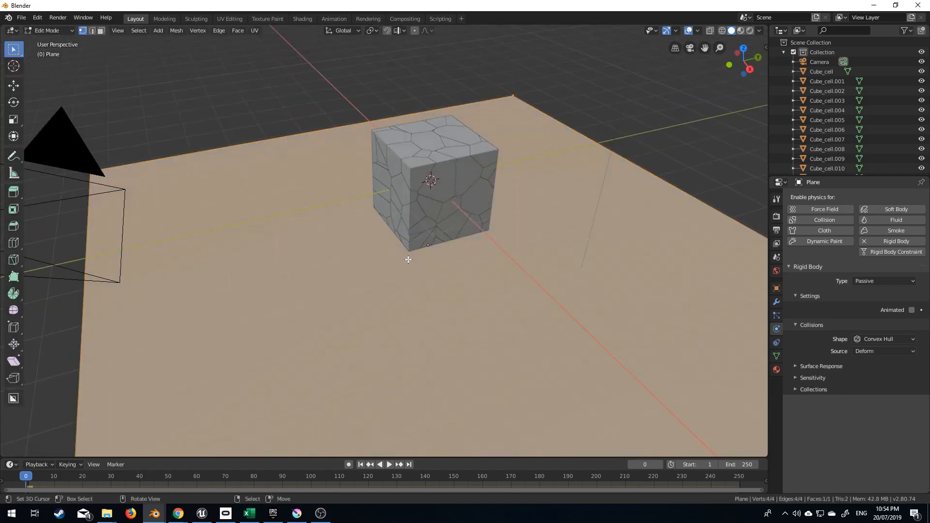
pyautogui.click(384, 464)
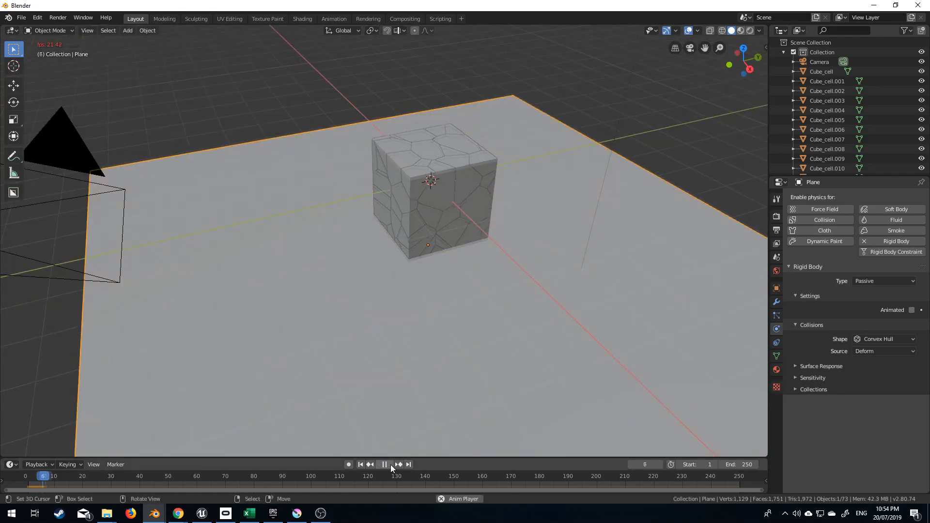
pyautogui.click(384, 464)
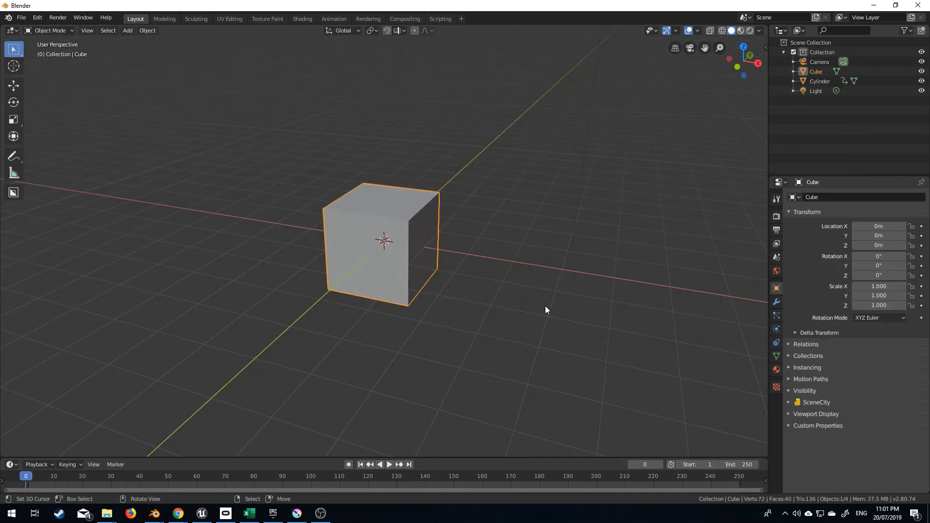
# Step: Scale the cube into a thin tall wall and add a dense grid of loop cuts without sliding them
pyautogui.press('s')
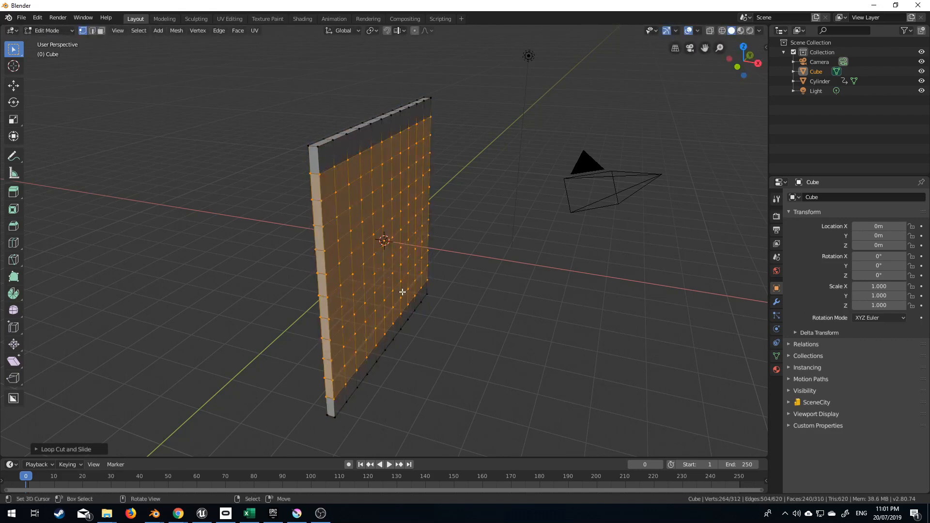
pyautogui.rightClick(404, 291)
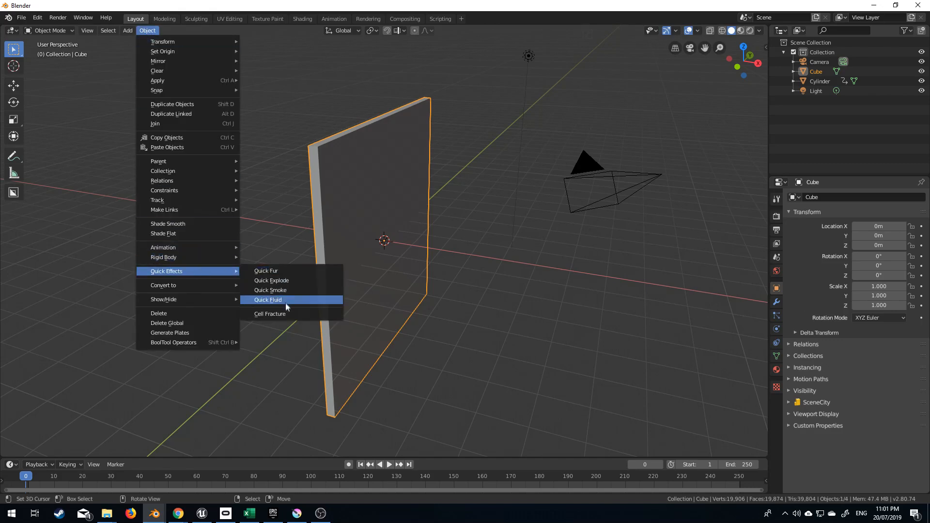
# Step: Cell-fracture the thin wall with the kept settings into many small pieces
pyautogui.click(270, 314)
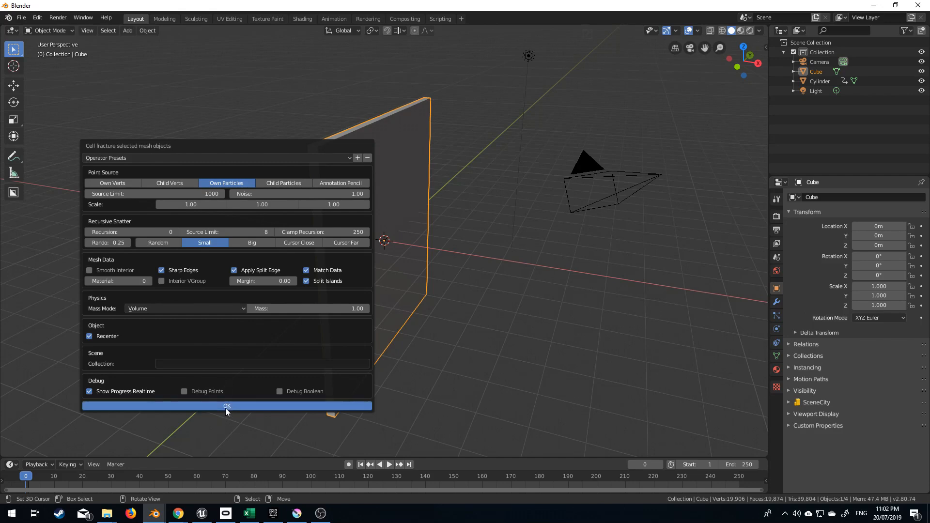
pyautogui.click(227, 406)
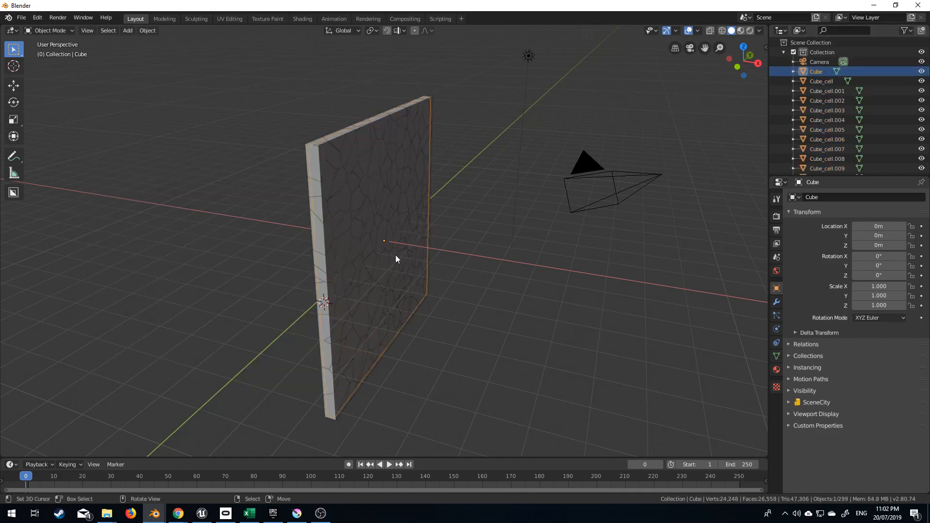
pyautogui.moveTo(342, 209)
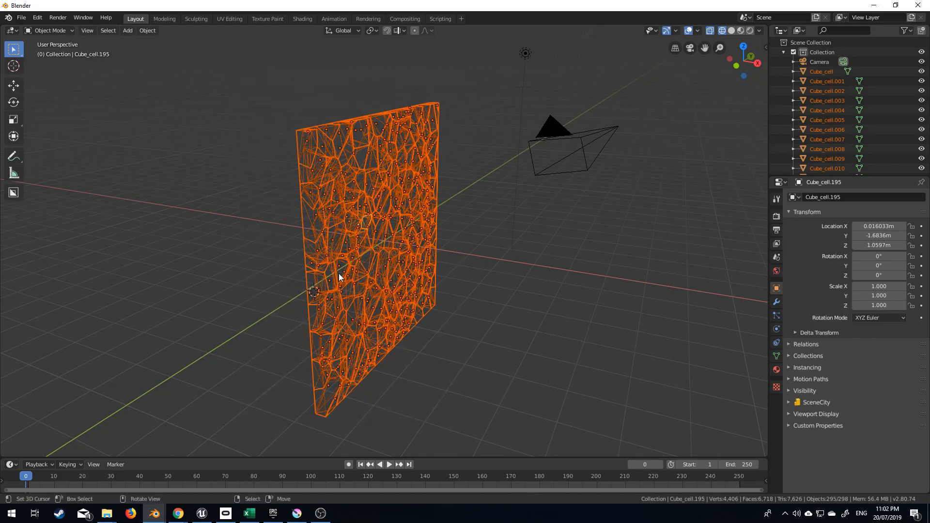
# Step: Make one wall fragment an active 1 kg rigid body in Physics, test its fall, and return to frame 1
pyautogui.click(777, 329)
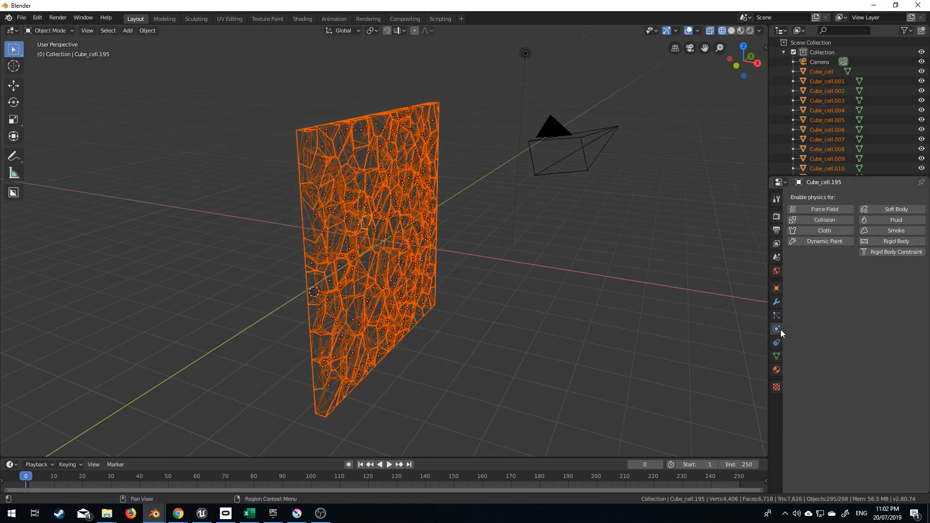
pyautogui.click(896, 242)
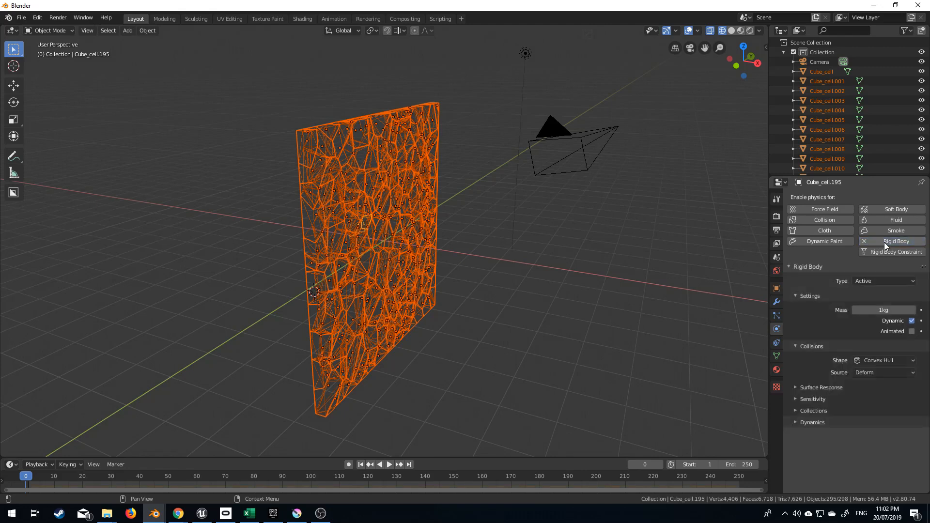
pyautogui.moveTo(873, 281)
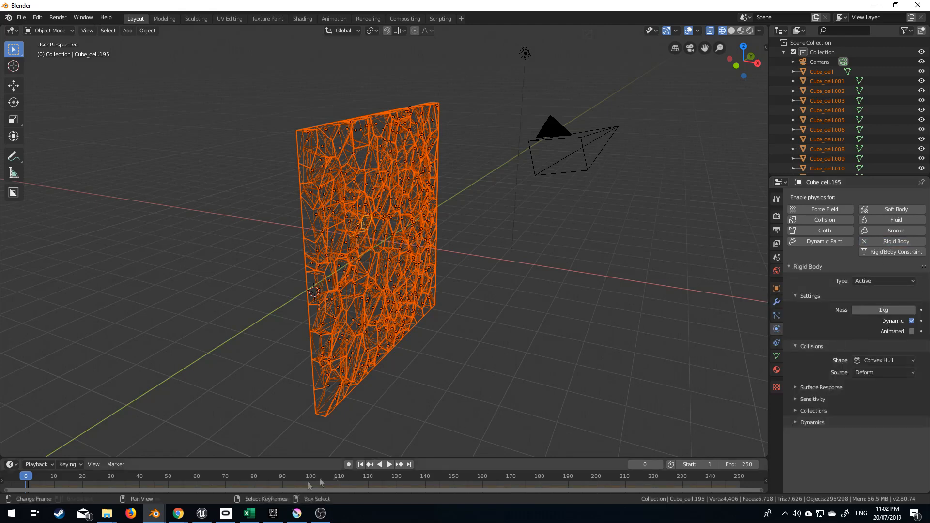
pyautogui.click(380, 464)
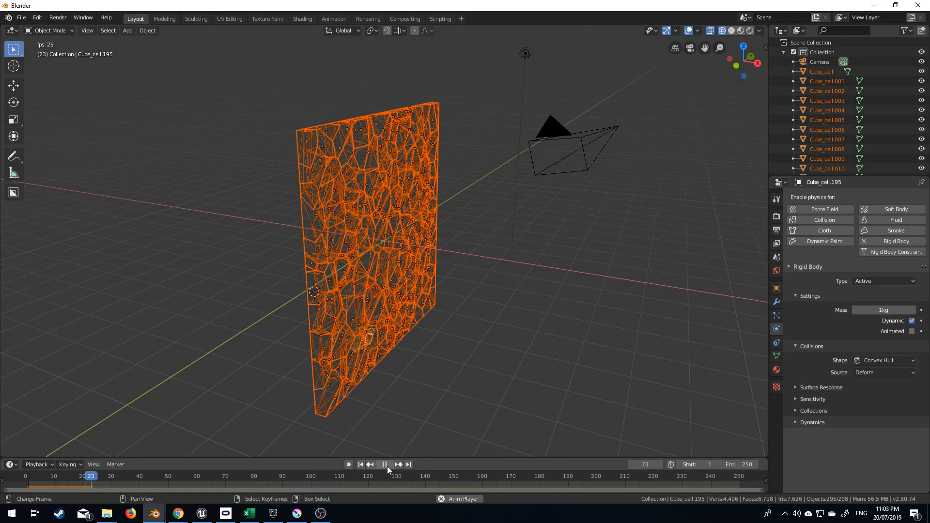
pyautogui.click(384, 464)
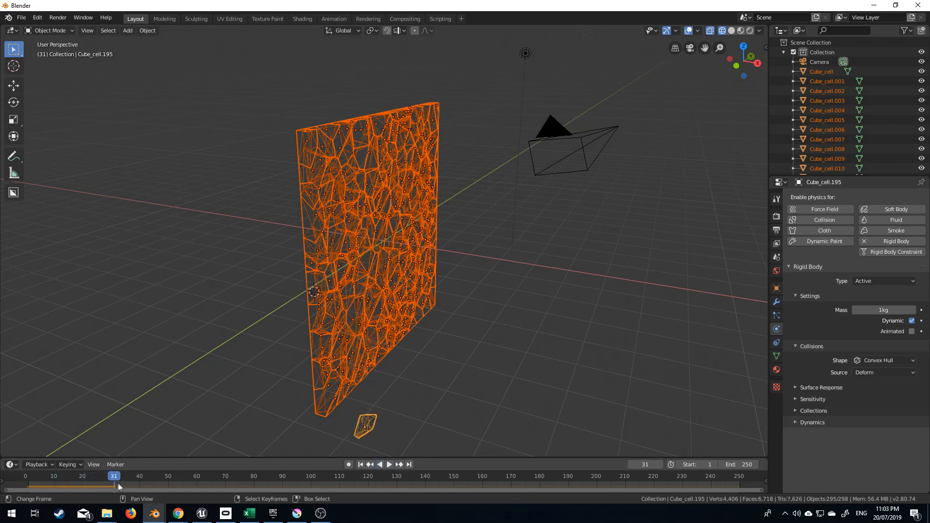
pyautogui.click(361, 465)
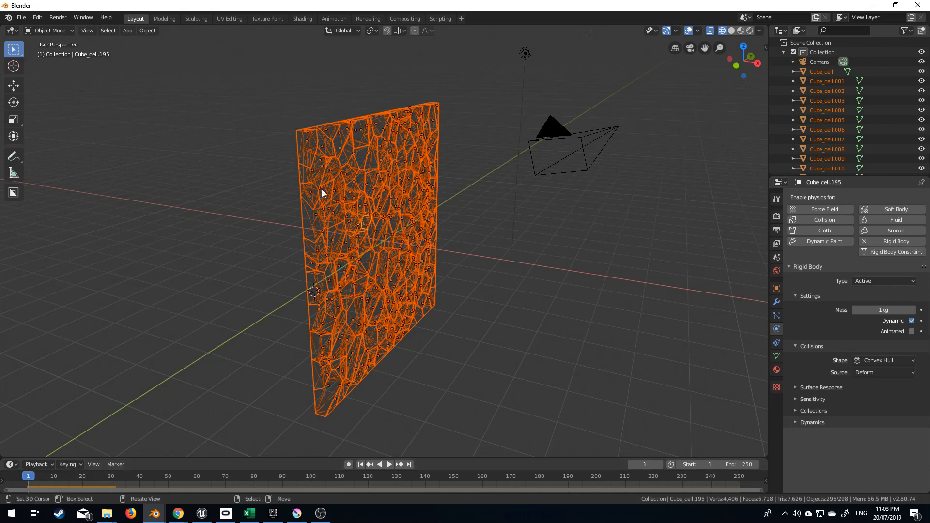
# Step: Enable Deactivation with Start Deactivated on the active fragment and copy its rigid body settings to all pieces
pyautogui.click(147, 30)
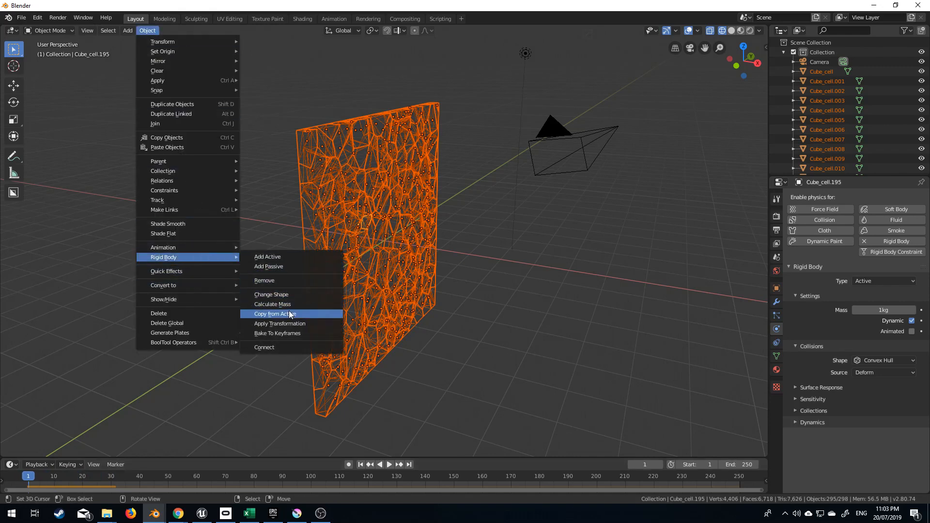
pyautogui.click(274, 314)
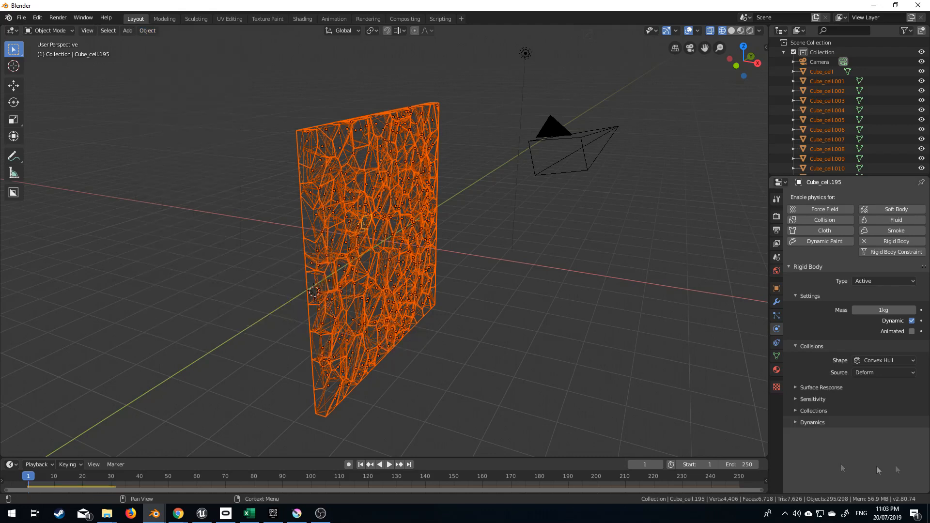
pyautogui.moveTo(419, 85)
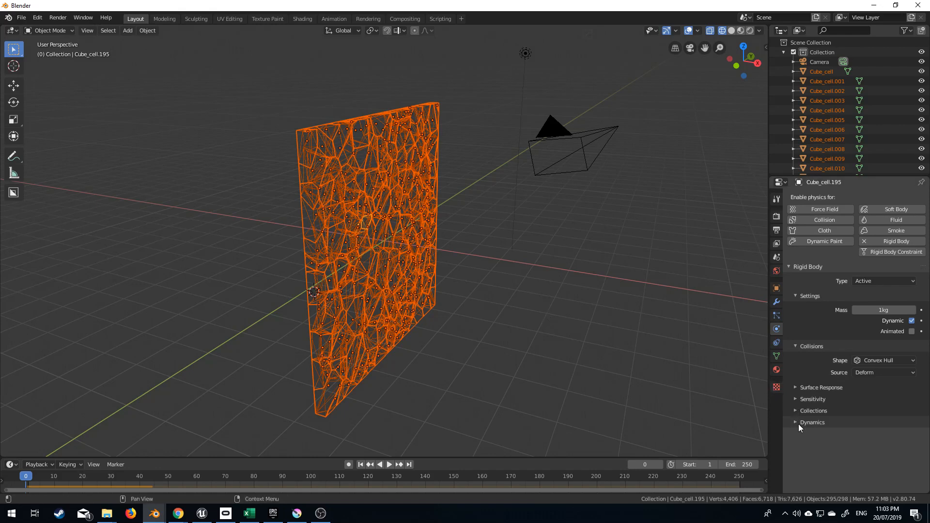
pyautogui.click(812, 422)
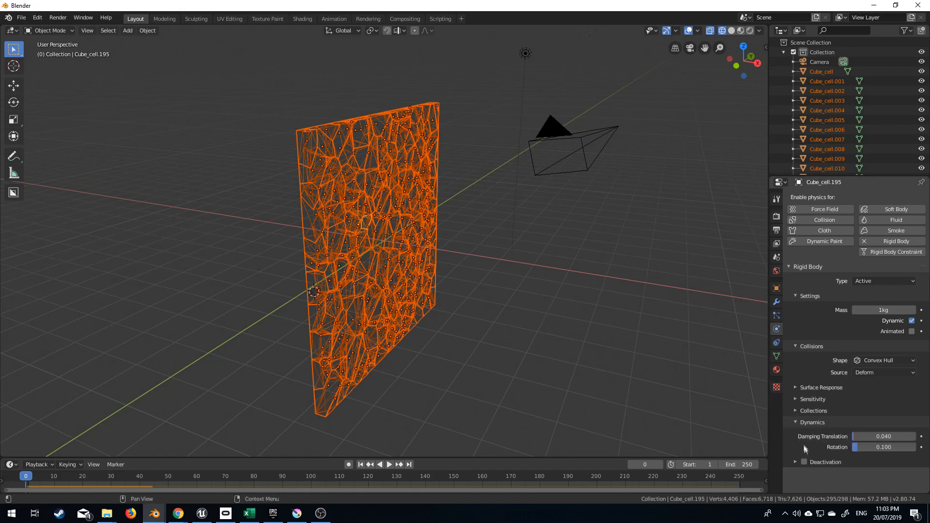
pyautogui.click(804, 462)
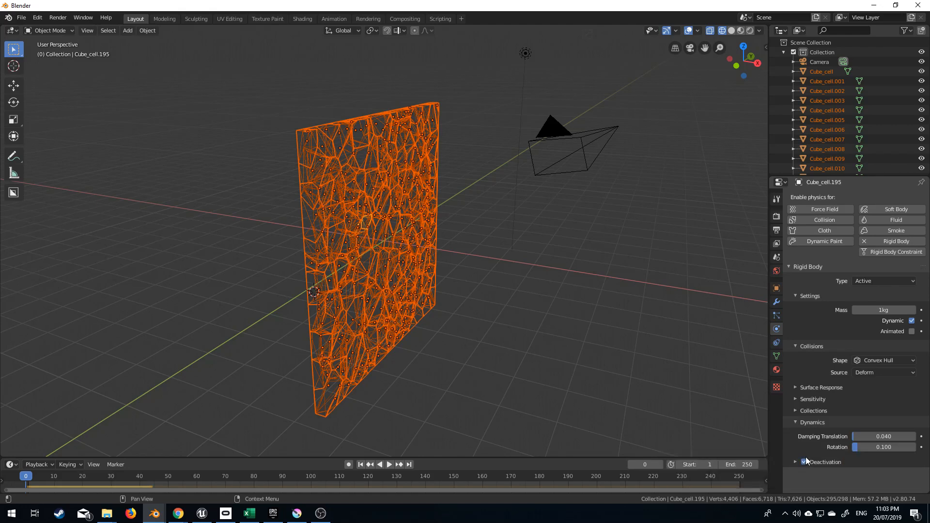
pyautogui.click(796, 462)
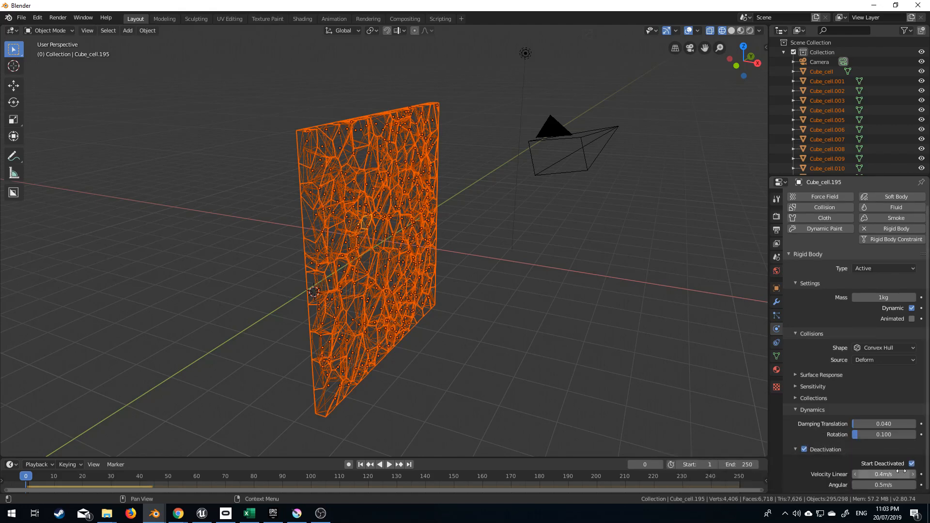
pyautogui.moveTo(189, 51)
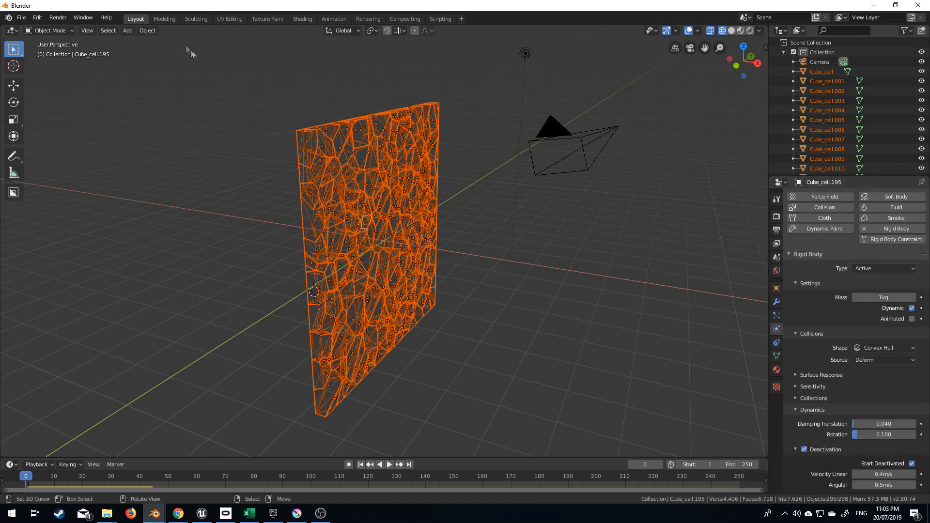
pyautogui.click(147, 30)
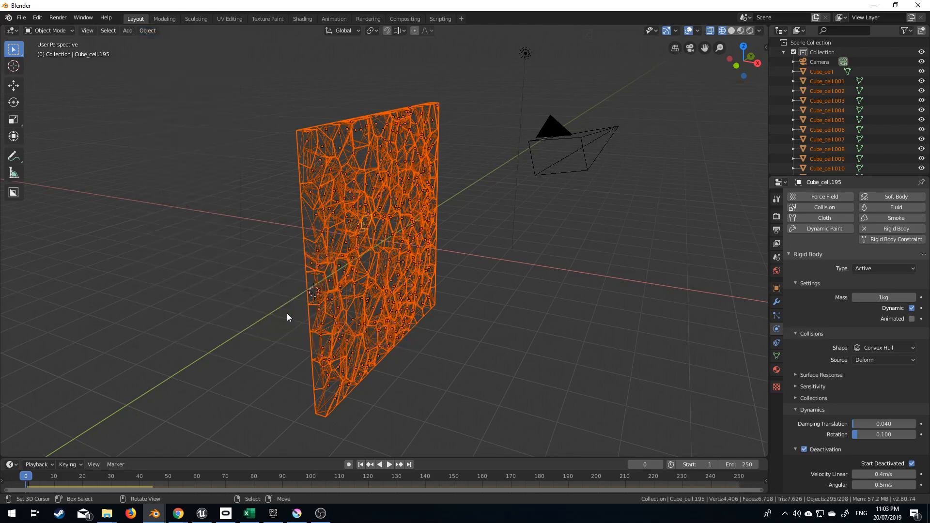
pyautogui.moveTo(313, 324)
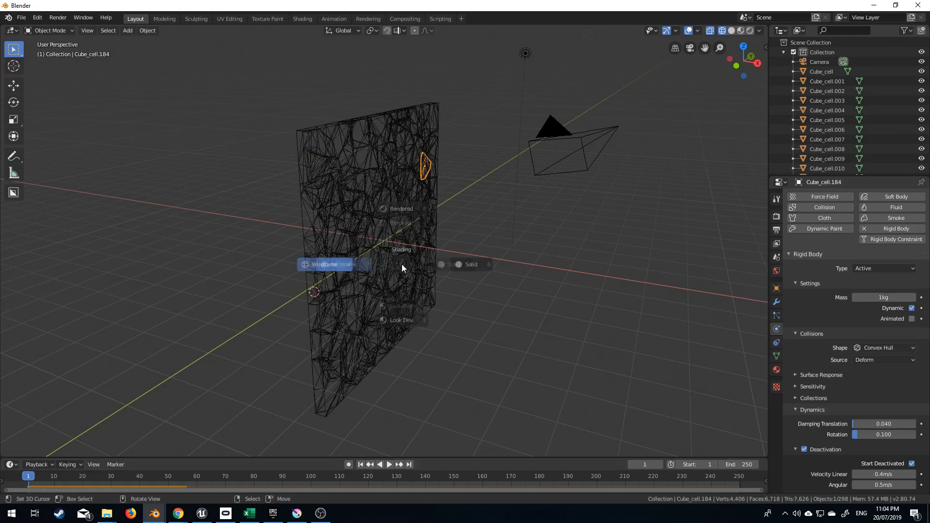
# Step: Make the cylinder a passive rigid body in solid-shaded view
pyautogui.click(472, 264)
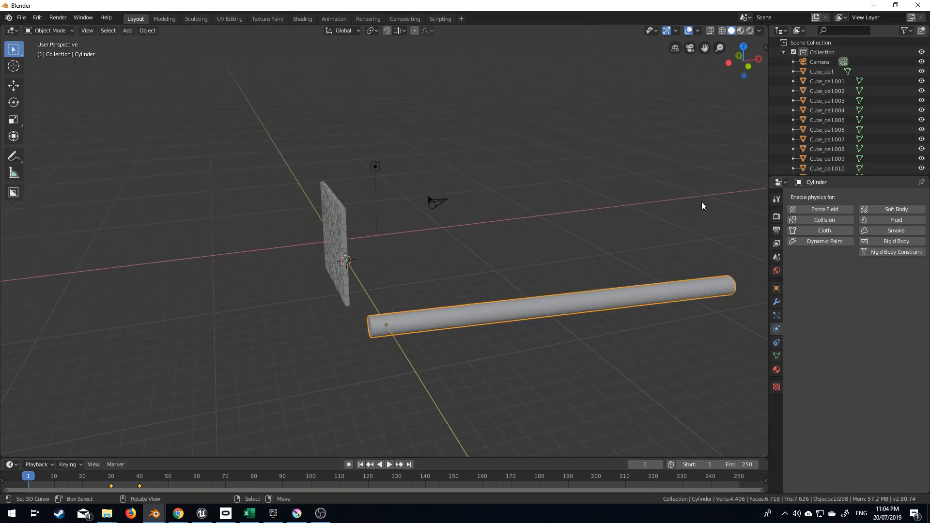
pyautogui.click(895, 241)
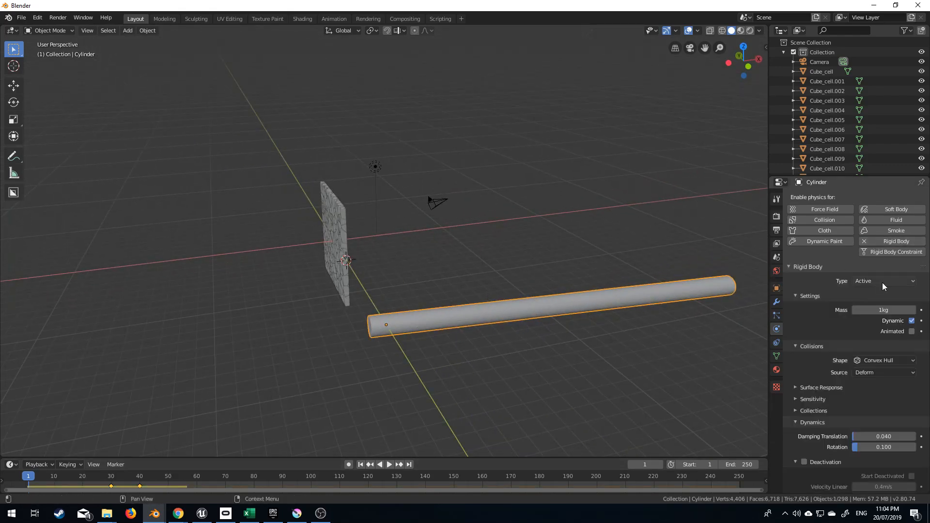
pyautogui.click(884, 281)
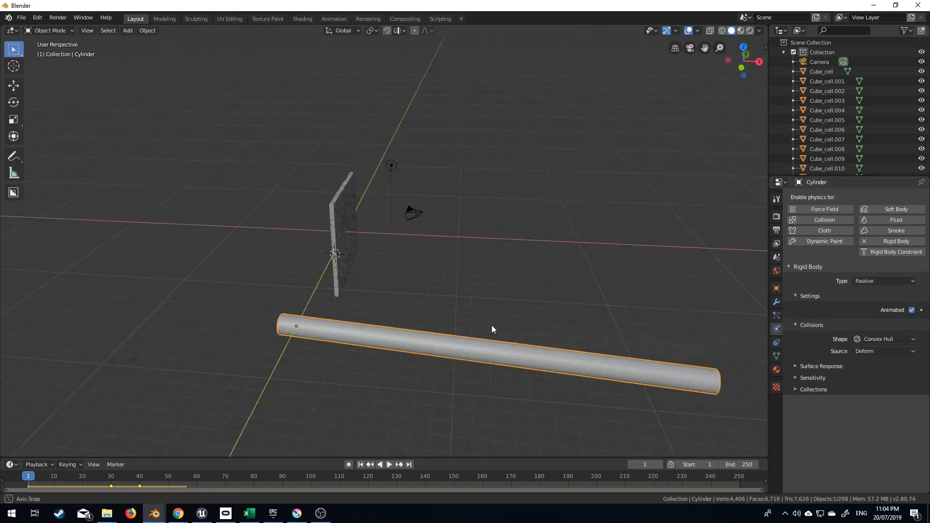
# Step: Play the animation so the cylinder smashes the wall into flying fragments
pyautogui.click(380, 464)
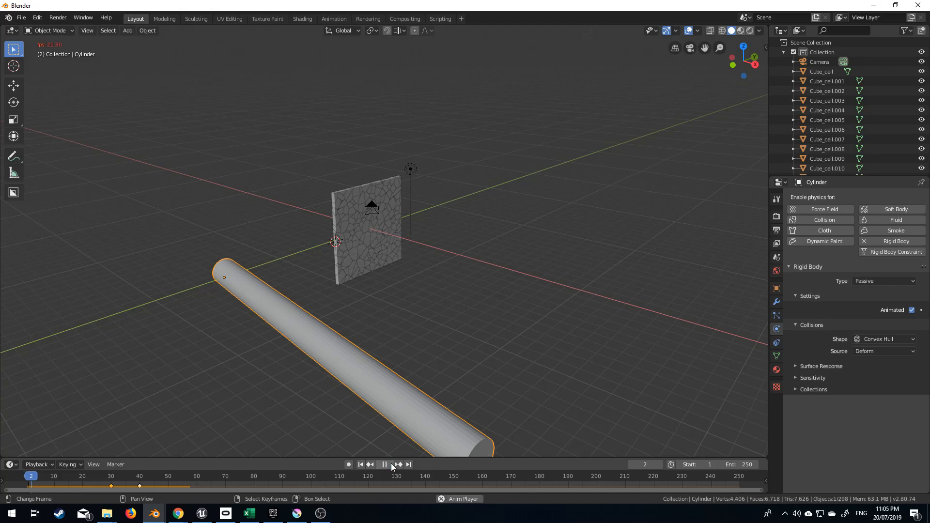
pyautogui.click(384, 464)
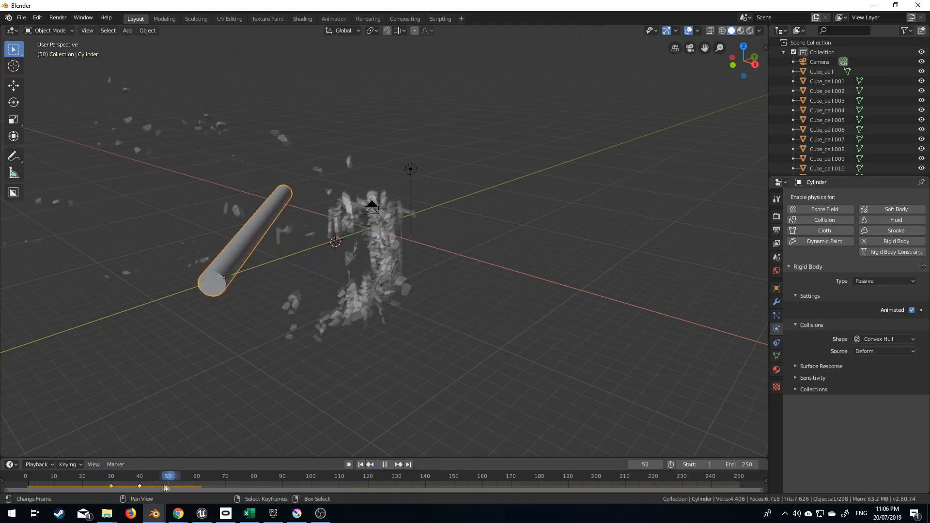
pyautogui.click(37, 477)
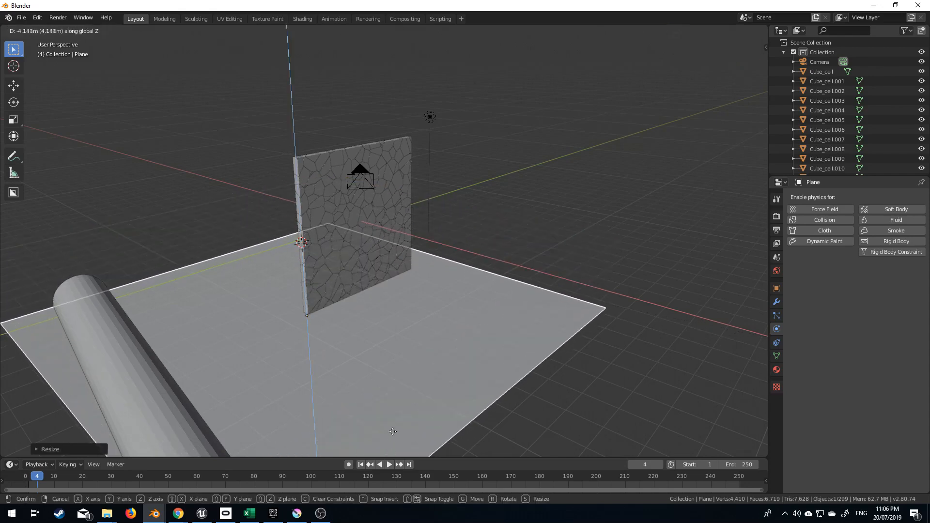
pyautogui.moveTo(392, 425)
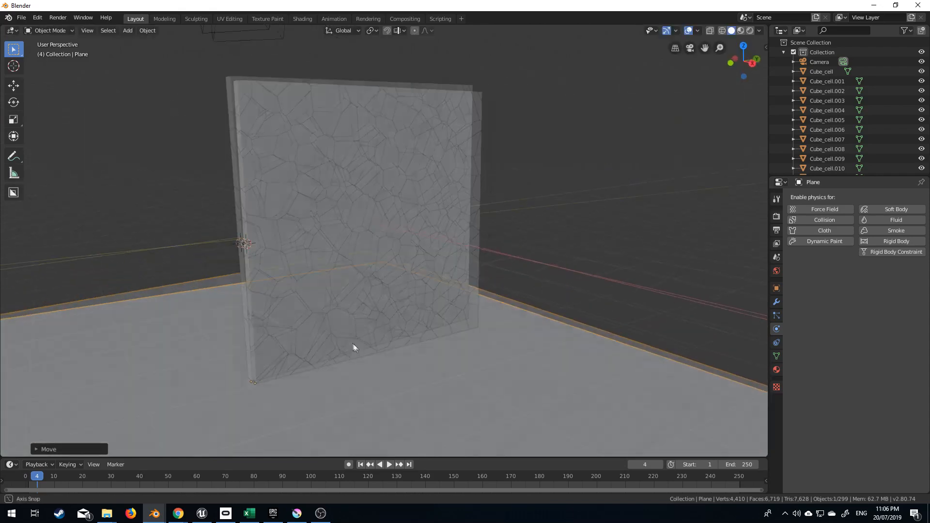
# Step: Give the ground plane passive rigid body physics and test that fragments collide with it
pyautogui.click(895, 241)
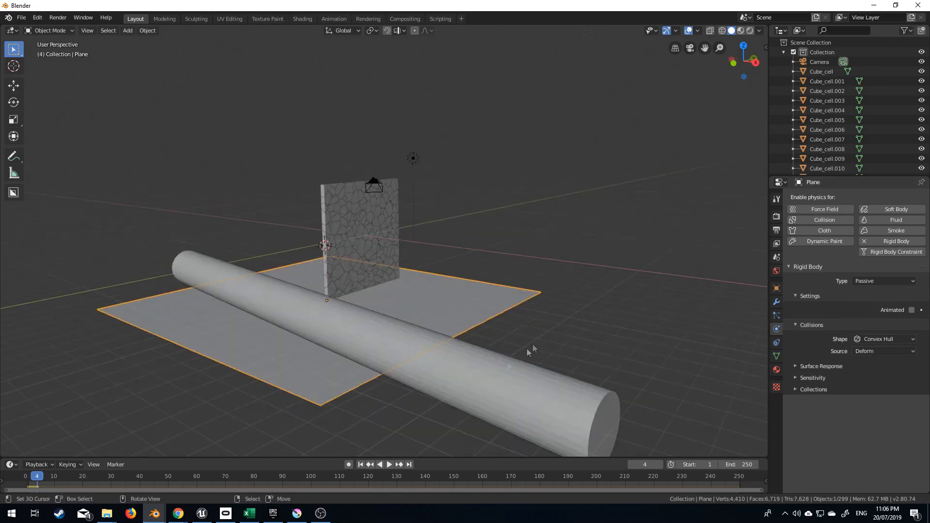
pyautogui.click(387, 464)
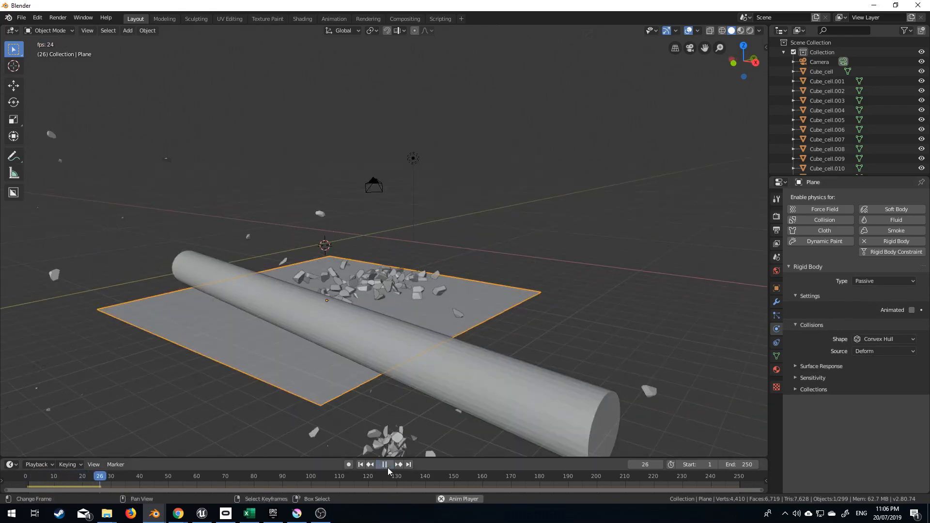
pyautogui.click(360, 464)
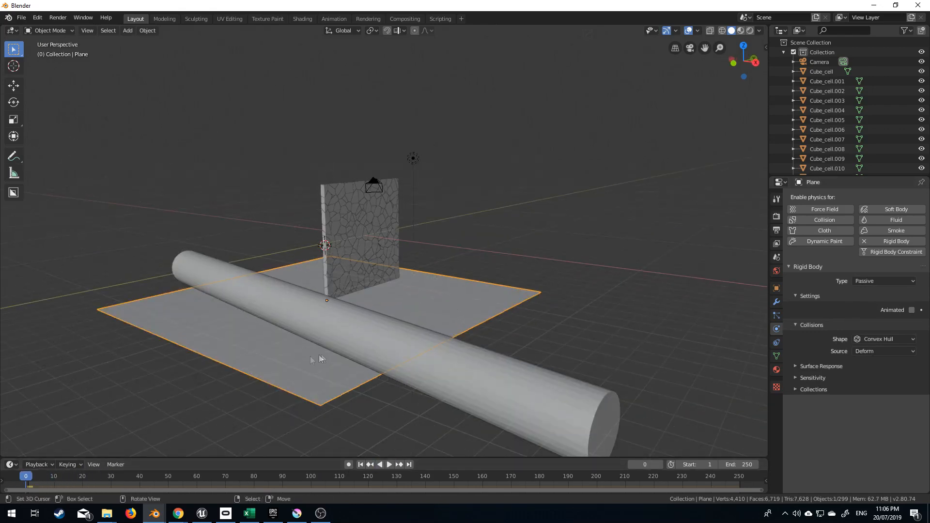
# Step: Lower the ground plane slightly with G and replay so the fragments pile up on it
pyautogui.press('g')
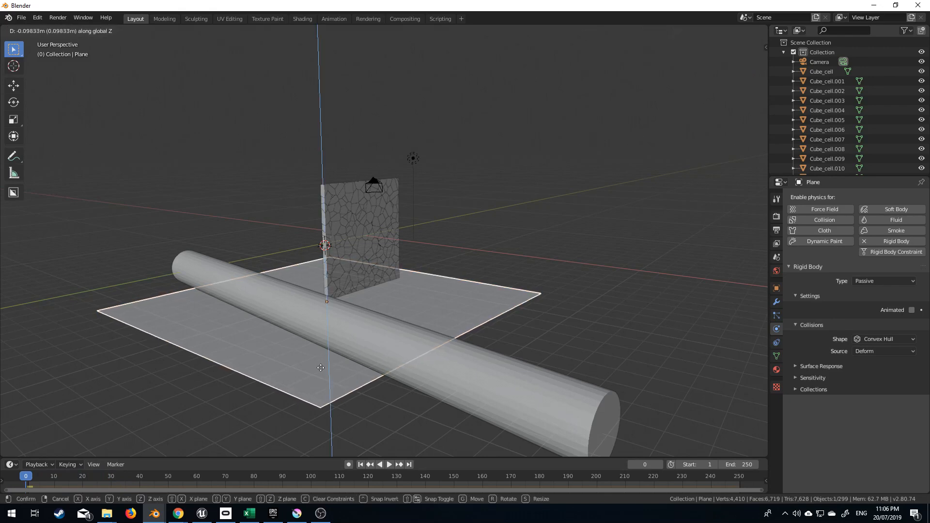
pyautogui.click(384, 464)
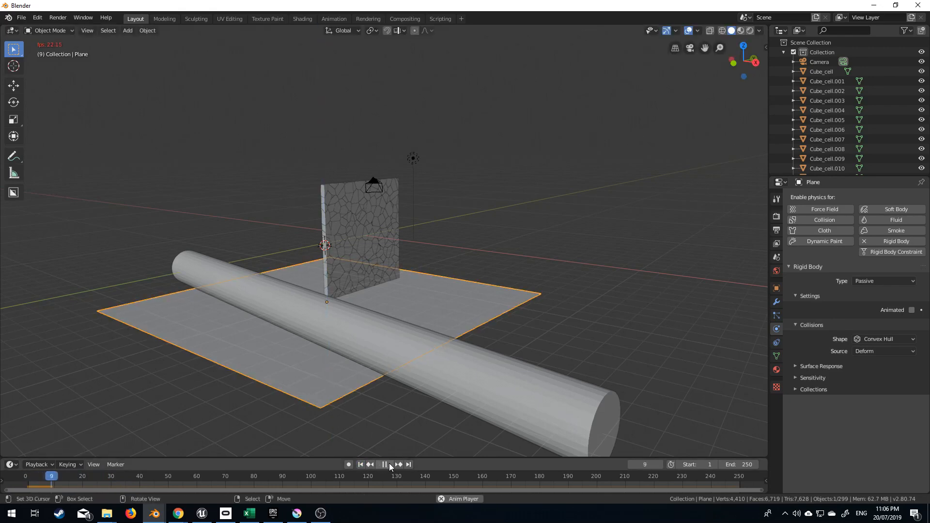
pyautogui.click(384, 465)
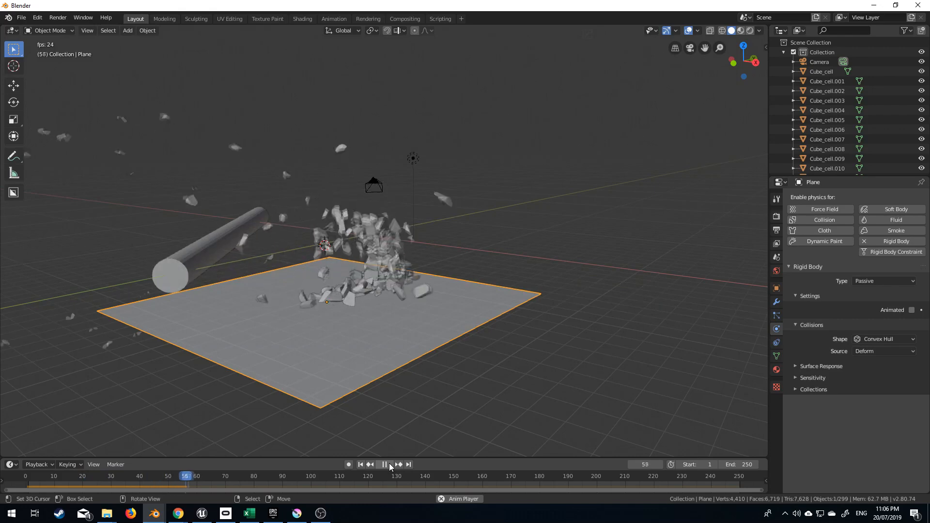
pyautogui.click(384, 464)
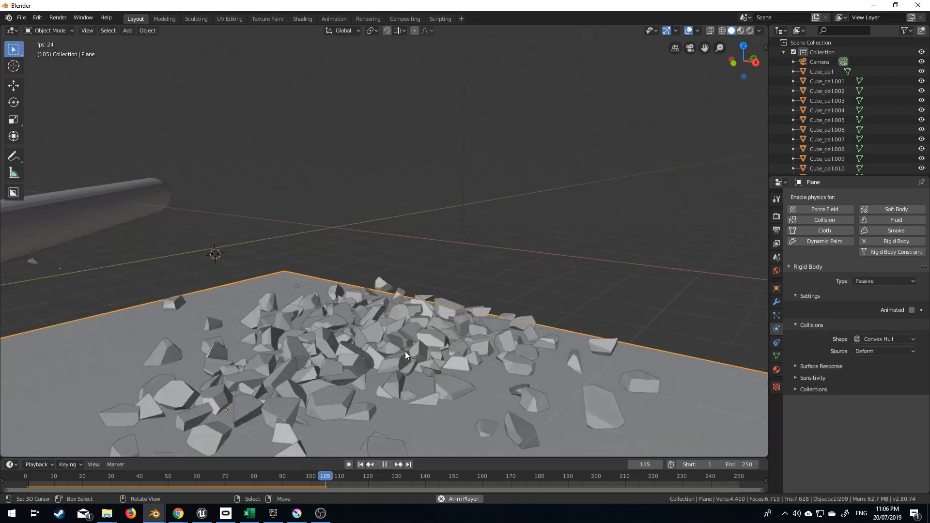
pyautogui.click(384, 464)
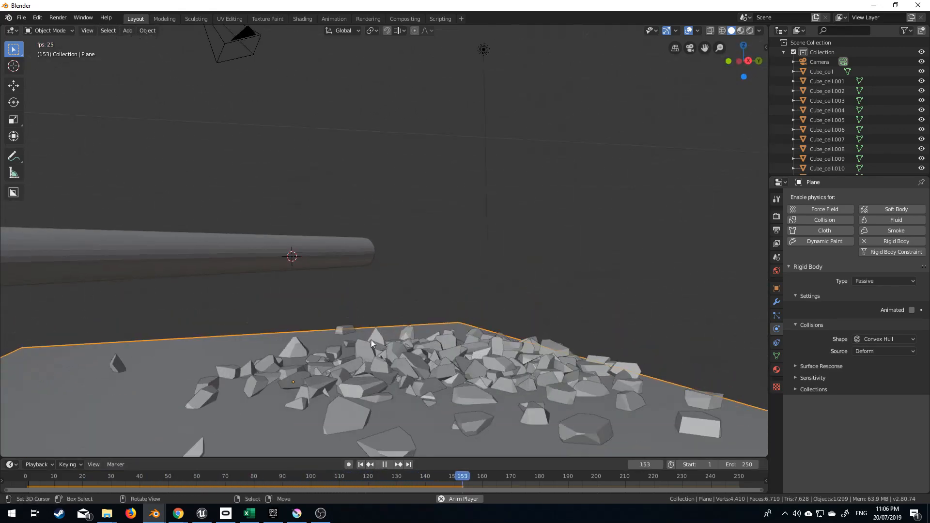